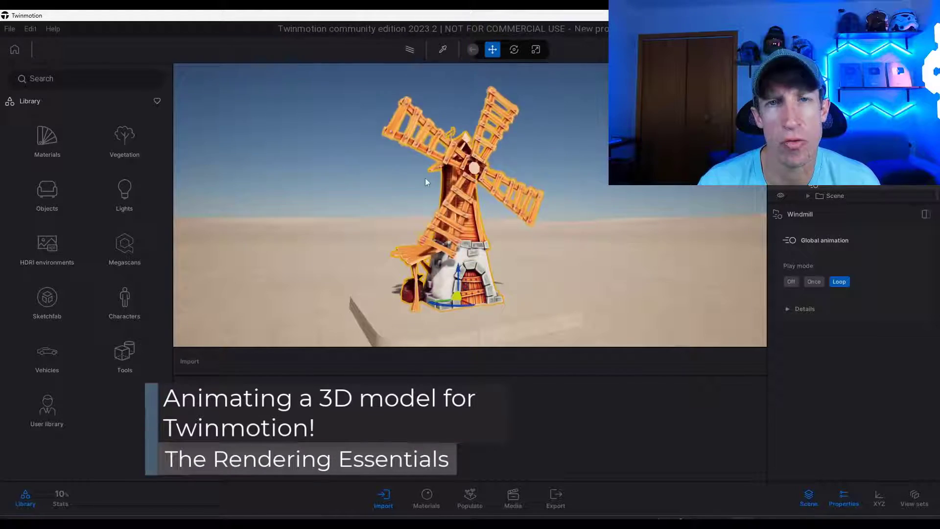
Bring up the Epic Games Launcher on its Twinmotion page.
click(805, 309)
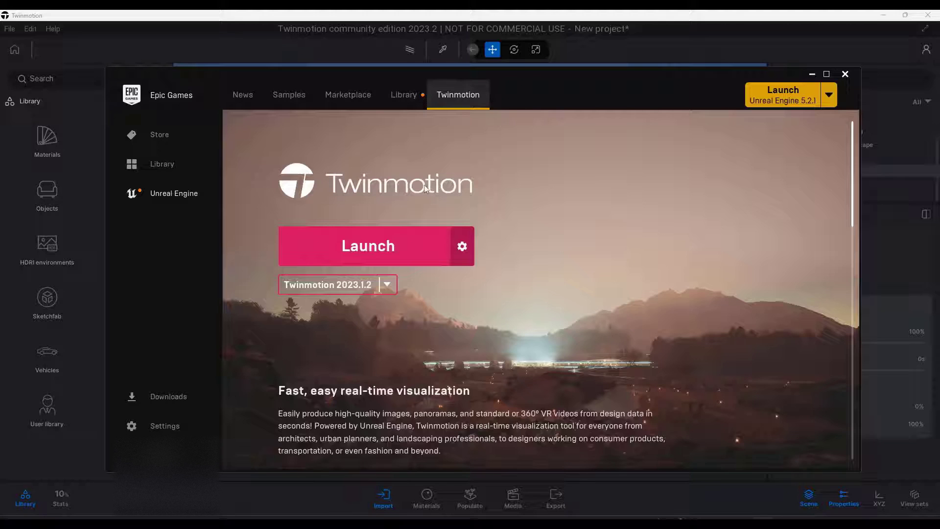
Select Twinmotion Community Edition 2023.2 Preview 2 as the launch version and return to Twinmotion.
click(387, 284)
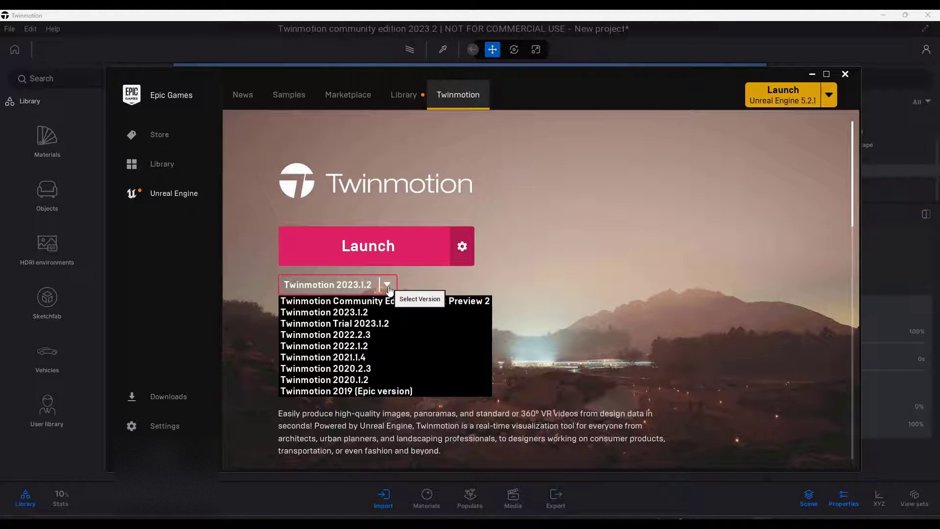
mouse_move(383, 301)
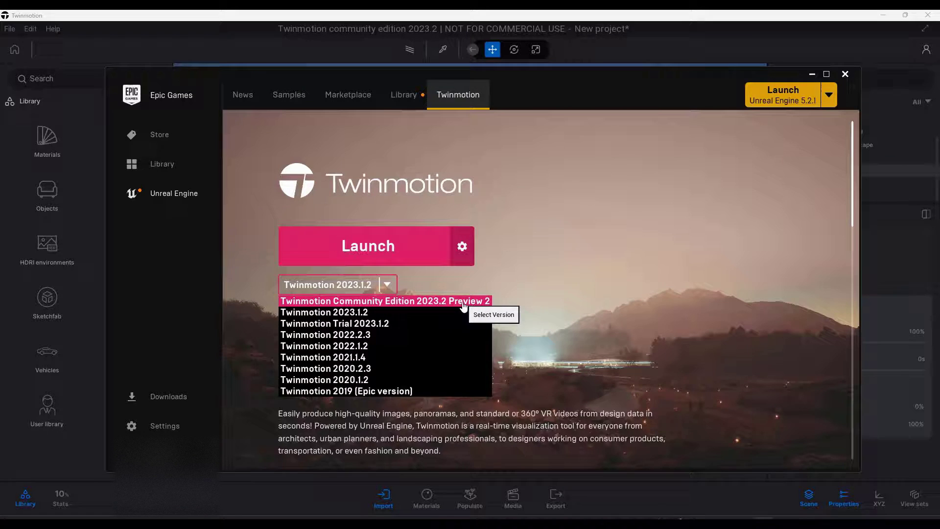
click(383, 301)
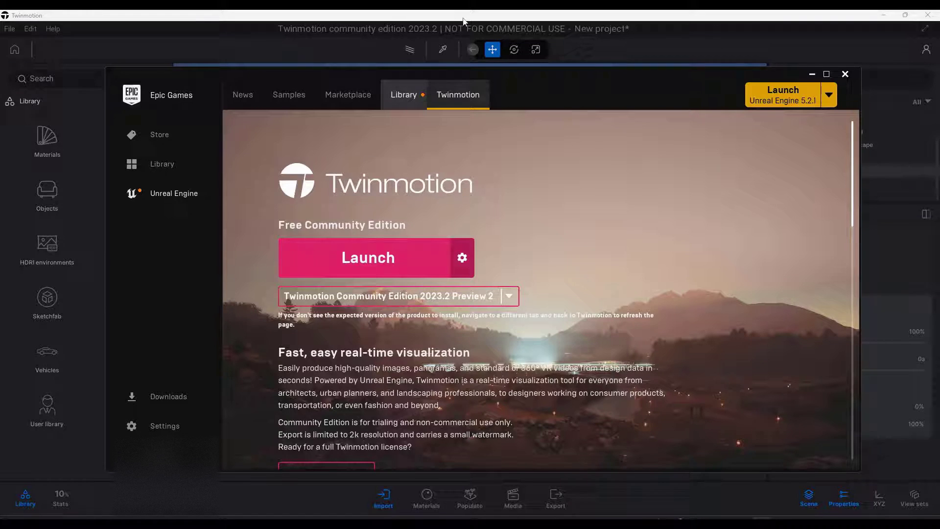
click(845, 73)
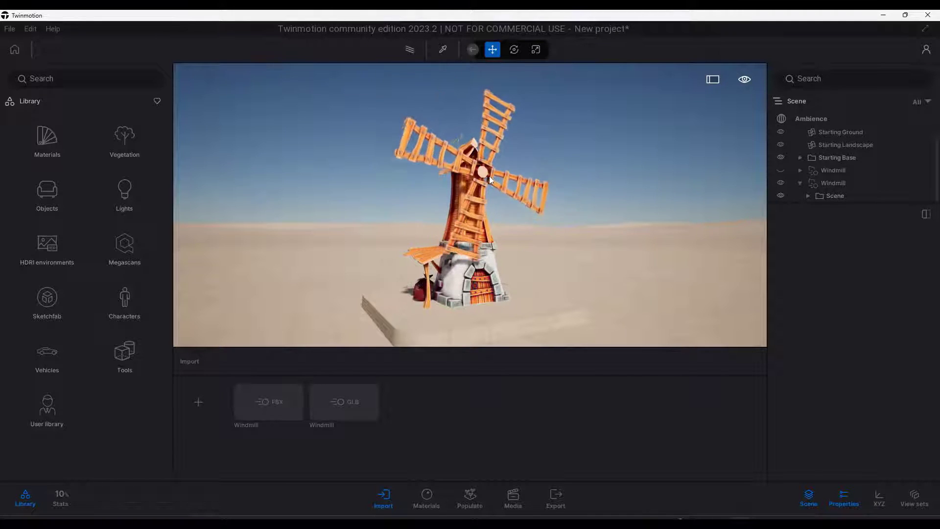
click(344, 402)
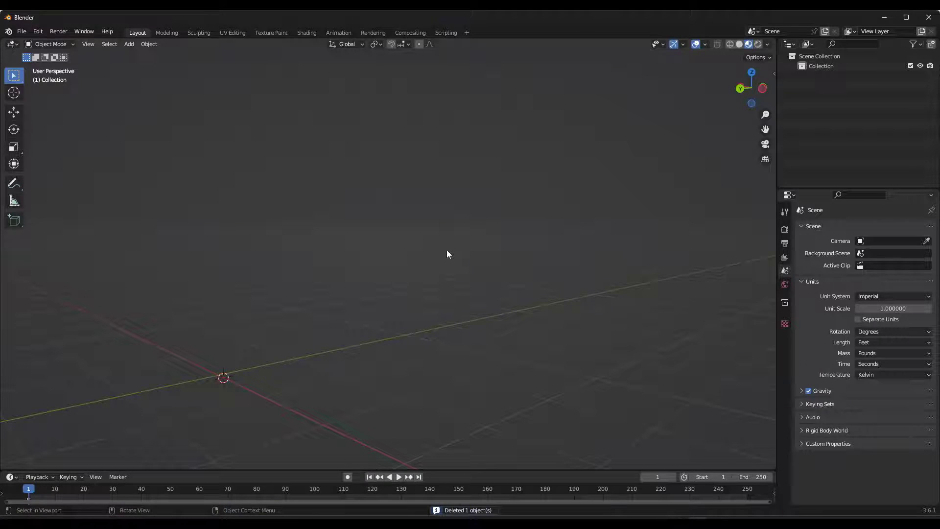
Choose Windmill Stylized from the Sketchfab results gallery and view its page online.
click(771, 124)
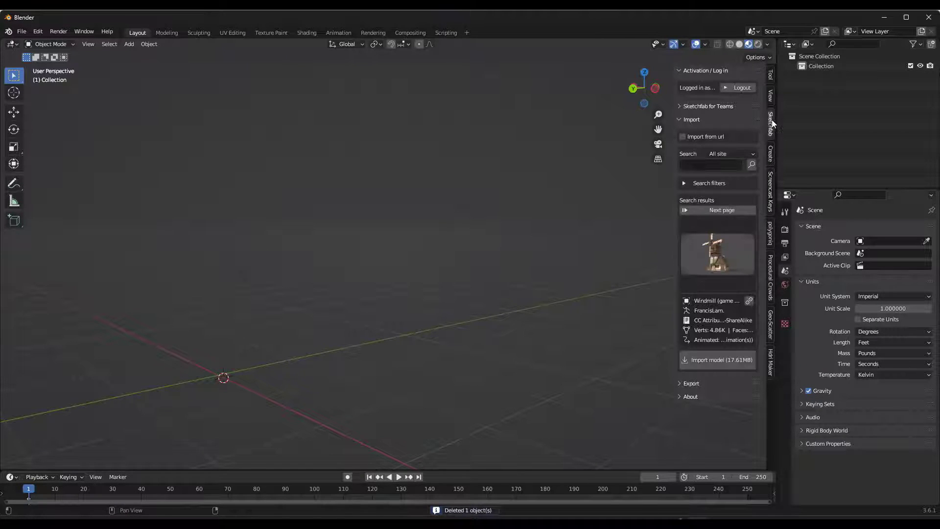
click(716, 253)
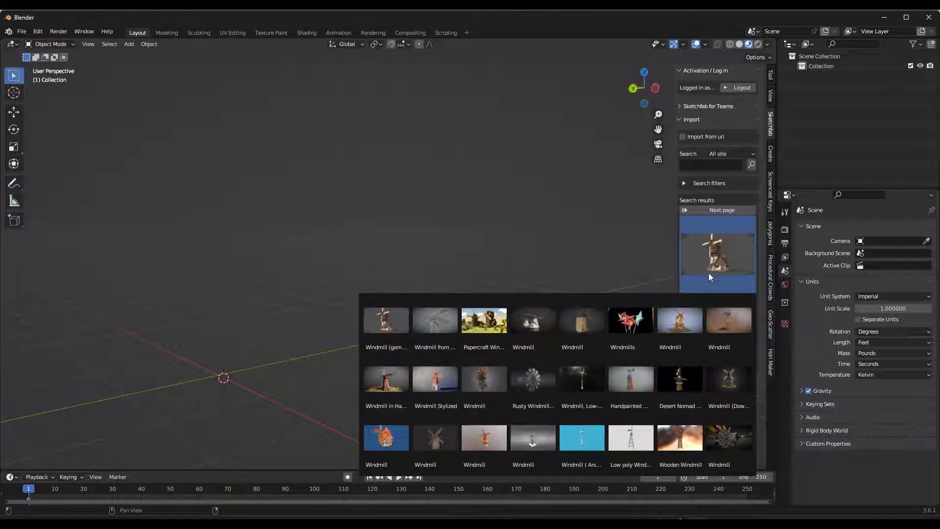
click(482, 378)
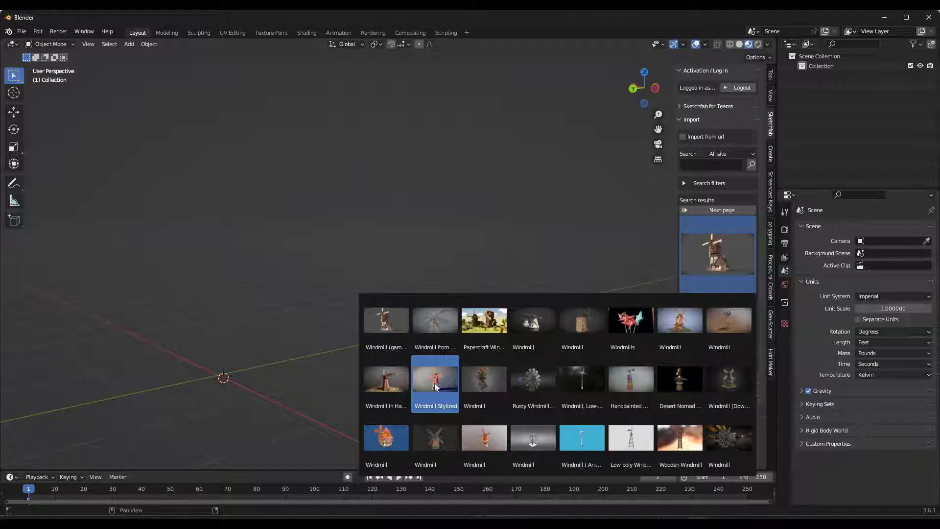
click(435, 378)
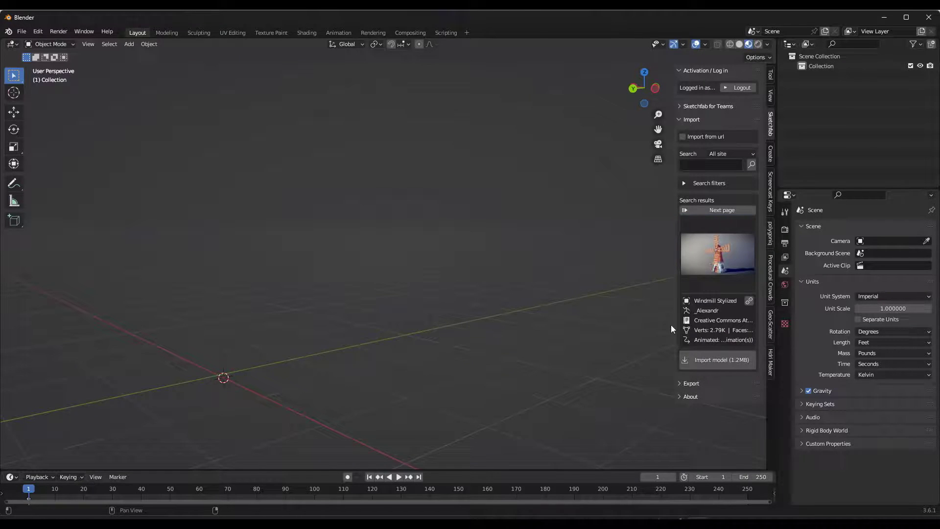
click(717, 255)
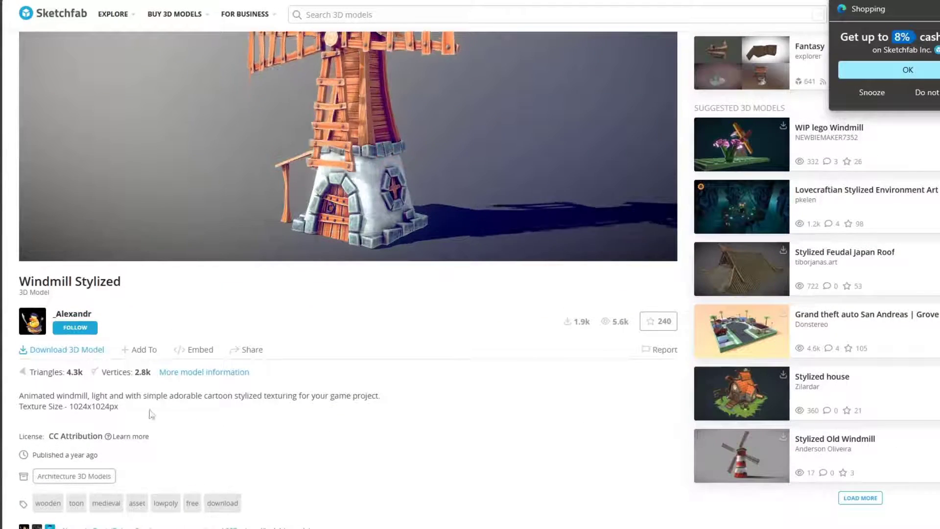
scroll(down, 3)
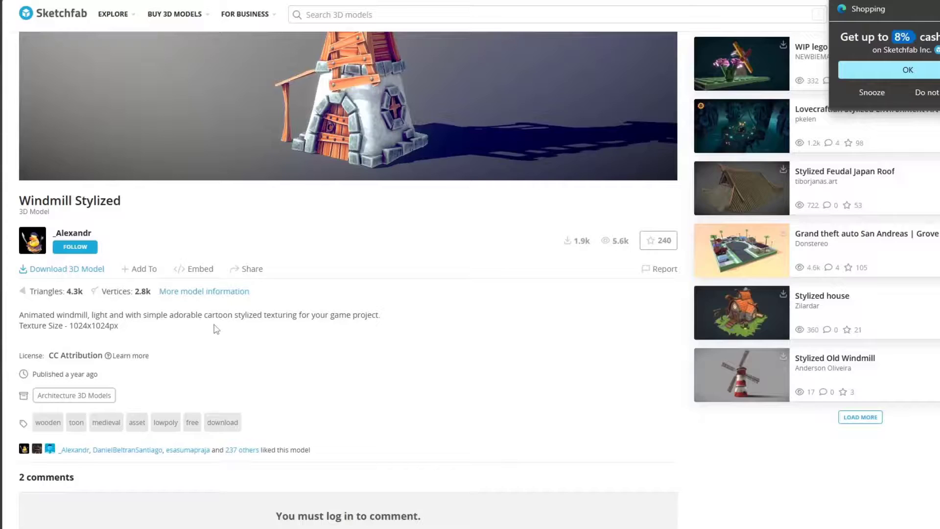
mouse_move(75, 274)
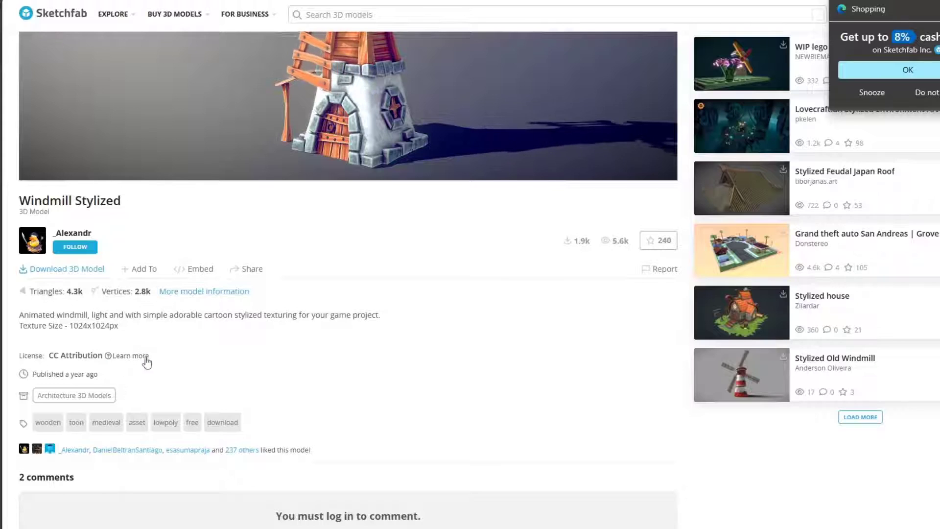
mouse_move(108, 356)
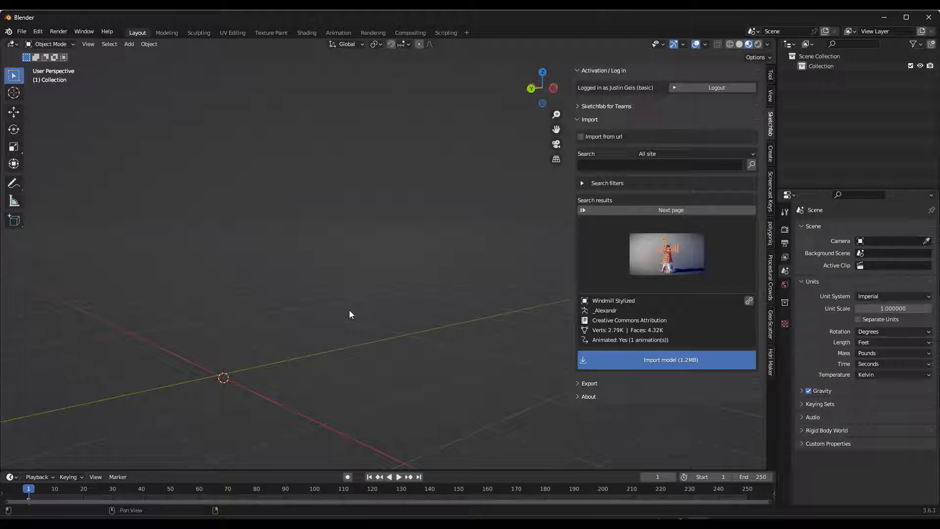
Import the Windmill Stylized model into the scene and test-rotate the blades.
click(665, 359)
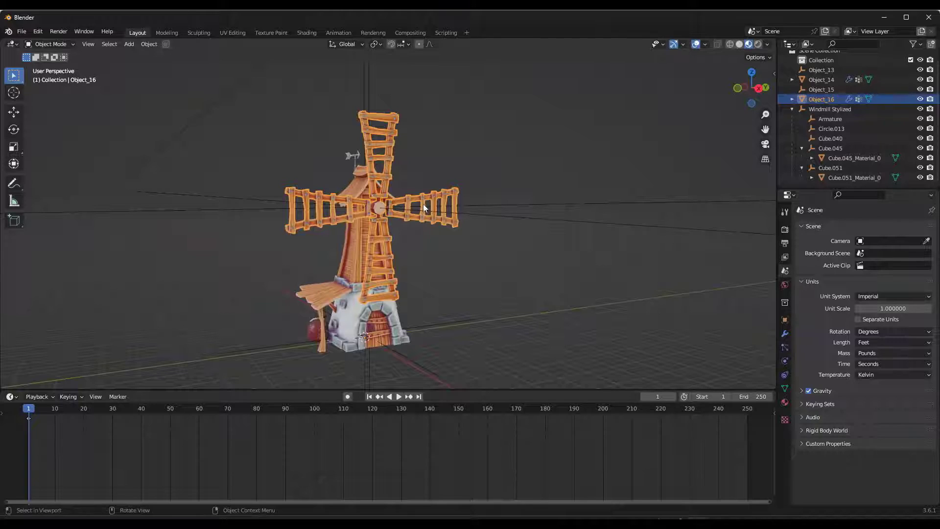
key(r)
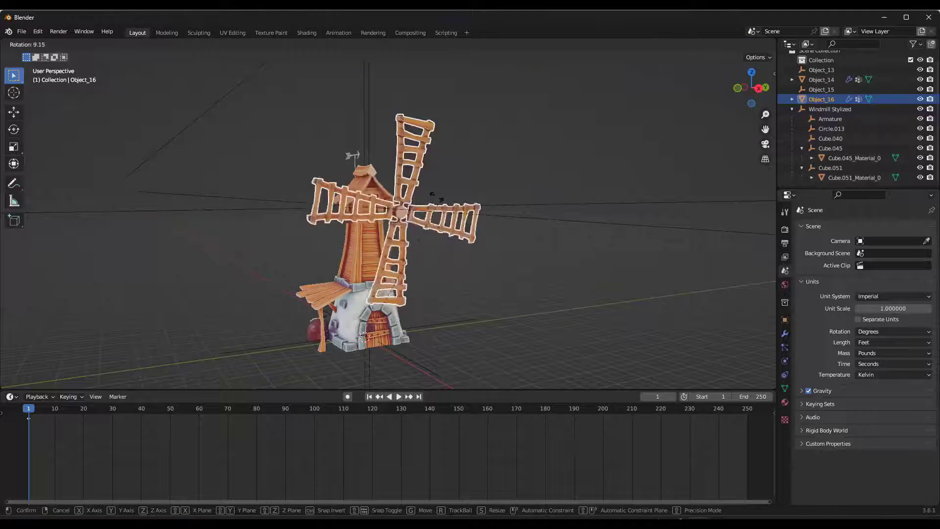
mouse_move(270, 237)
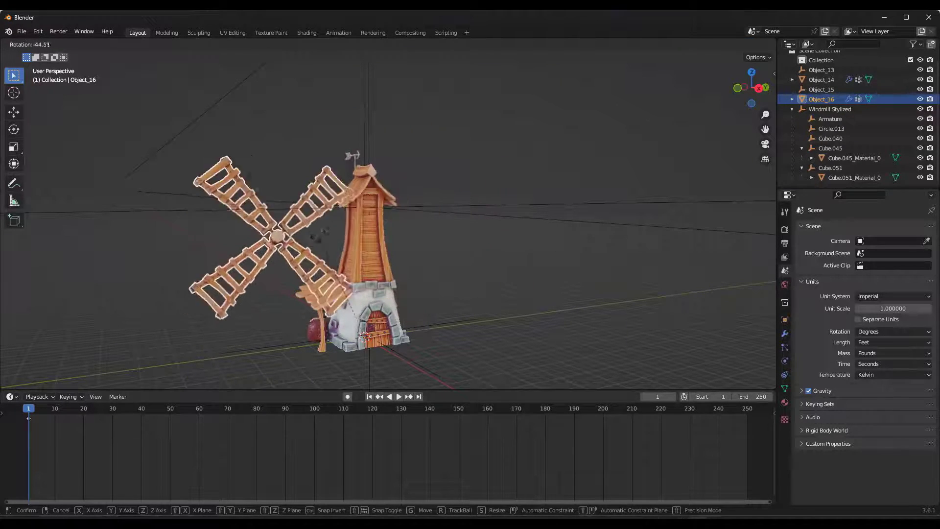
mouse_move(455, 240)
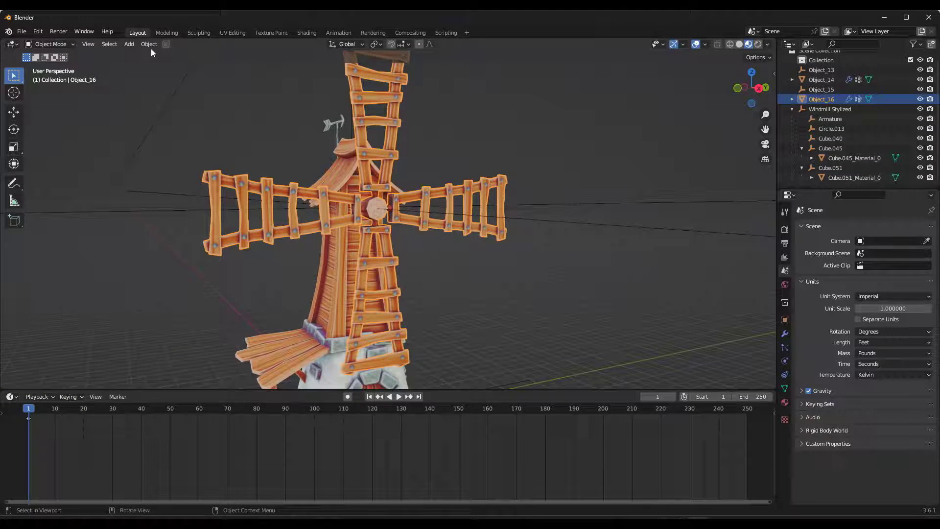
Set the blades' origin to their geometry centre and test spinning around the hub.
click(149, 44)
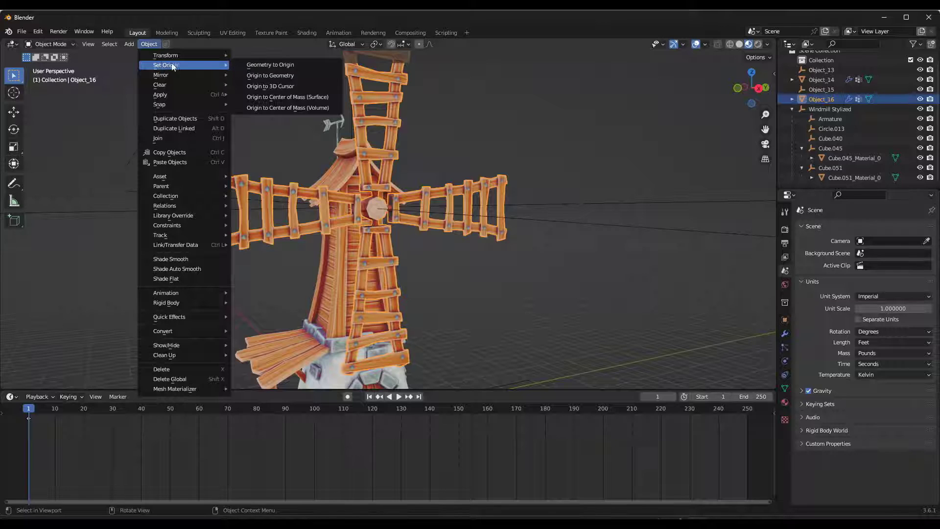
click(270, 75)
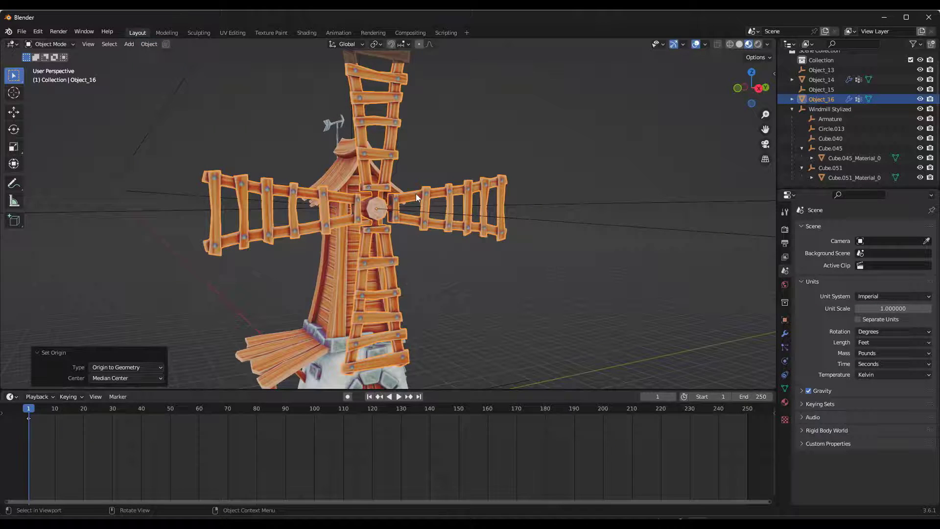
key(r)
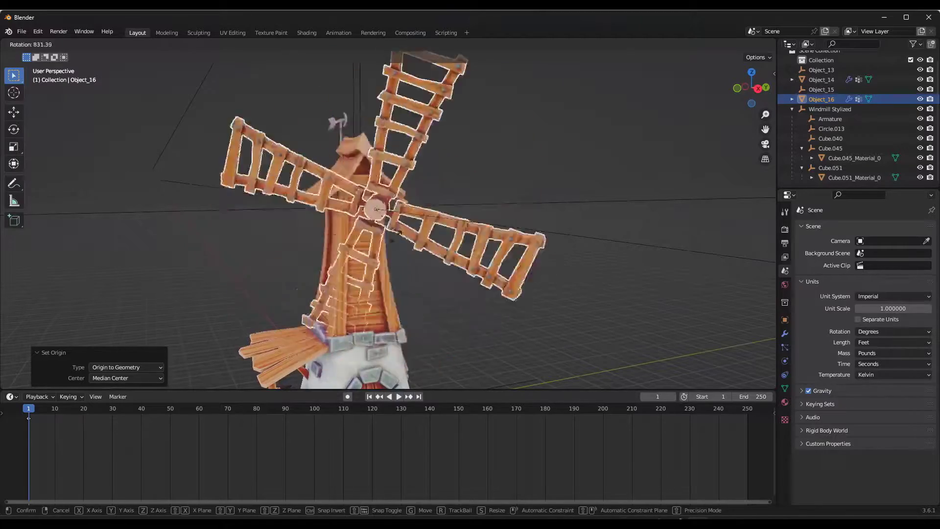
mouse_move(376, 208)
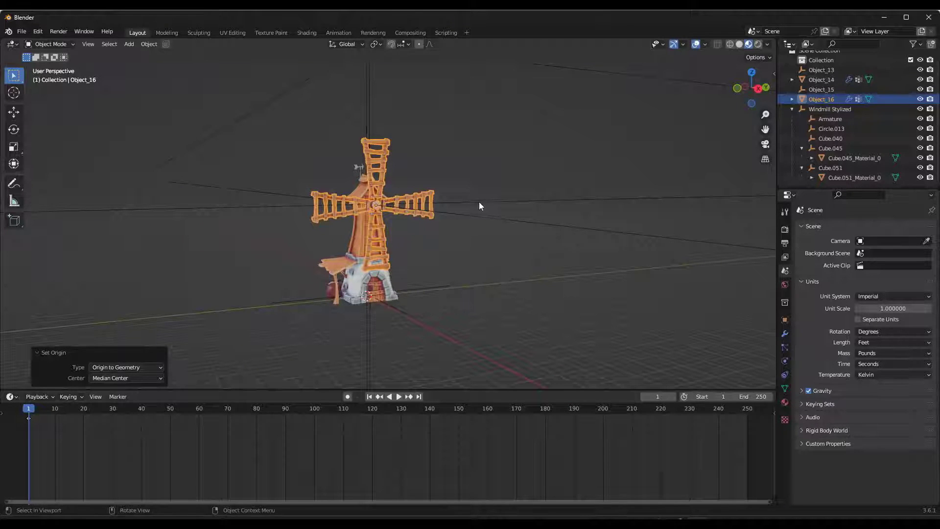
click(771, 130)
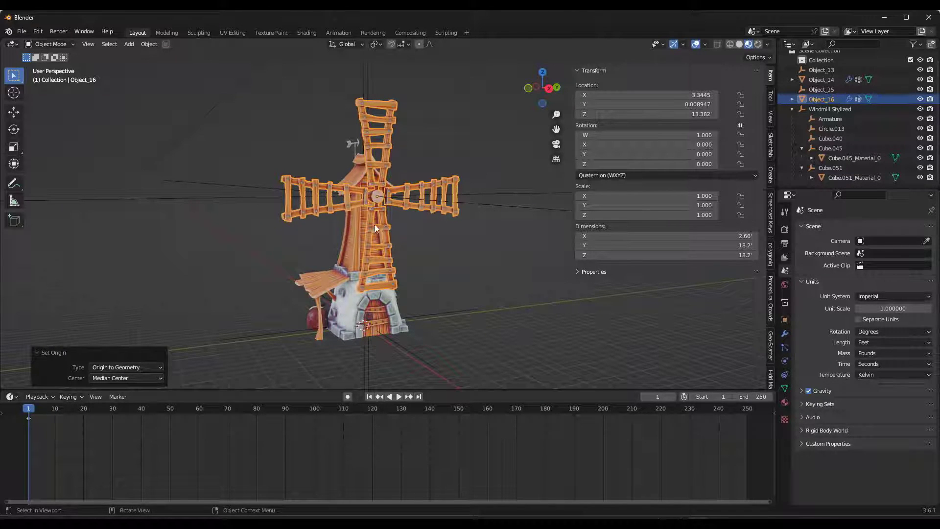
Change the blades' rotation mode from Quaternion to XYZ Euler with zero rotation.
click(11, 397)
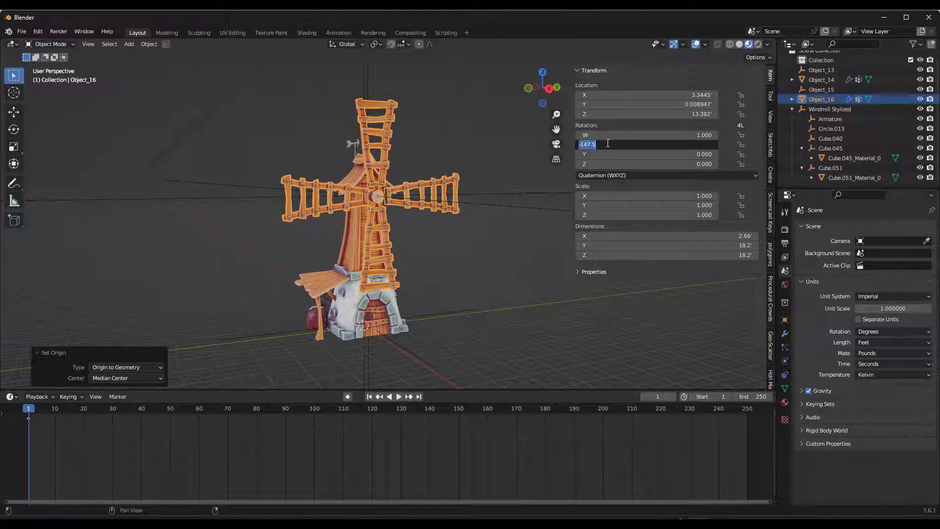
click(664, 176)
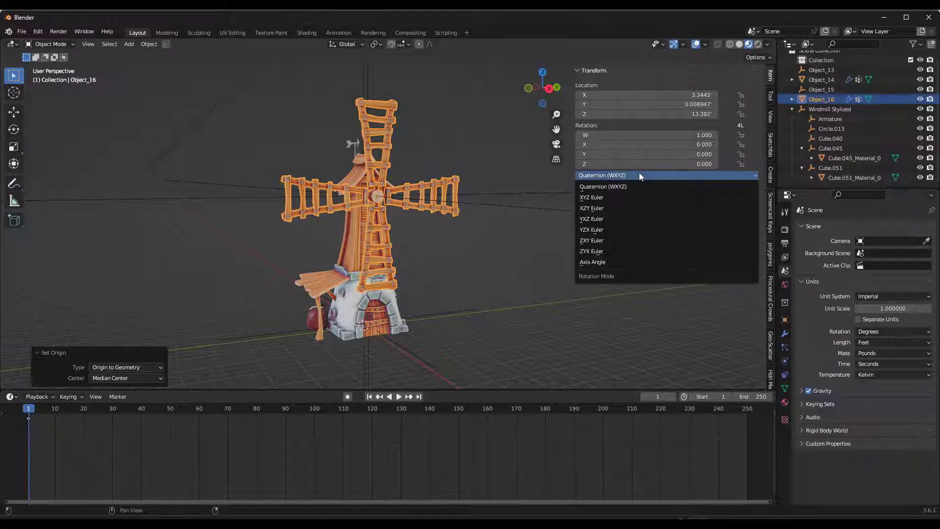
click(591, 197)
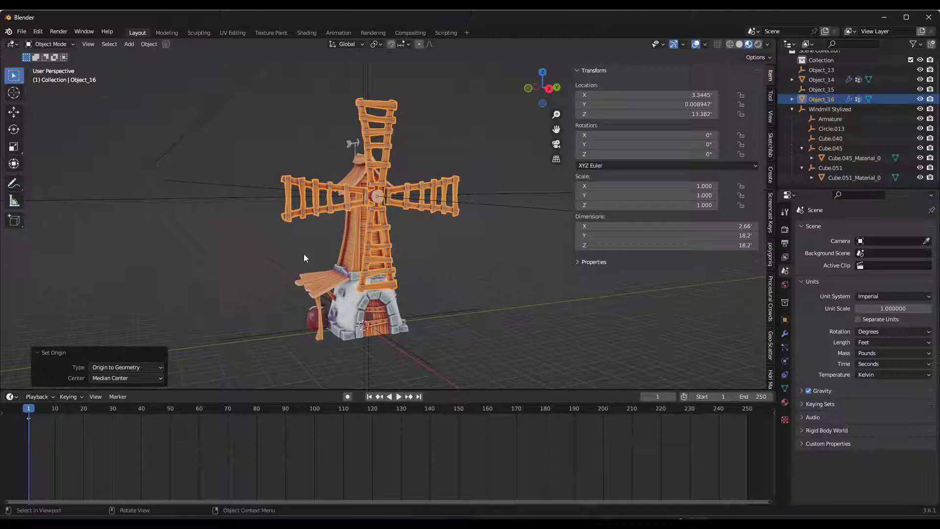
mouse_move(29, 423)
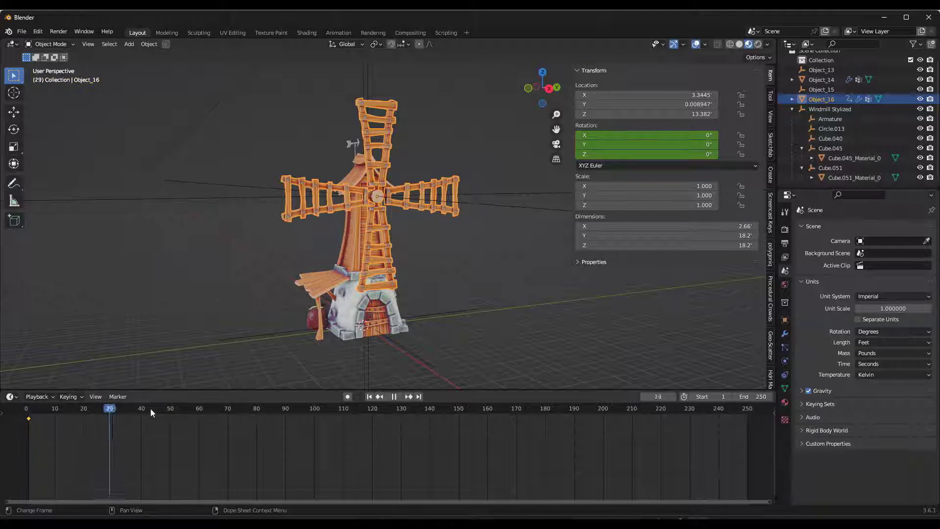
At frame 250, set Rotation X to -360° and insert a keyframe there.
click(747, 408)
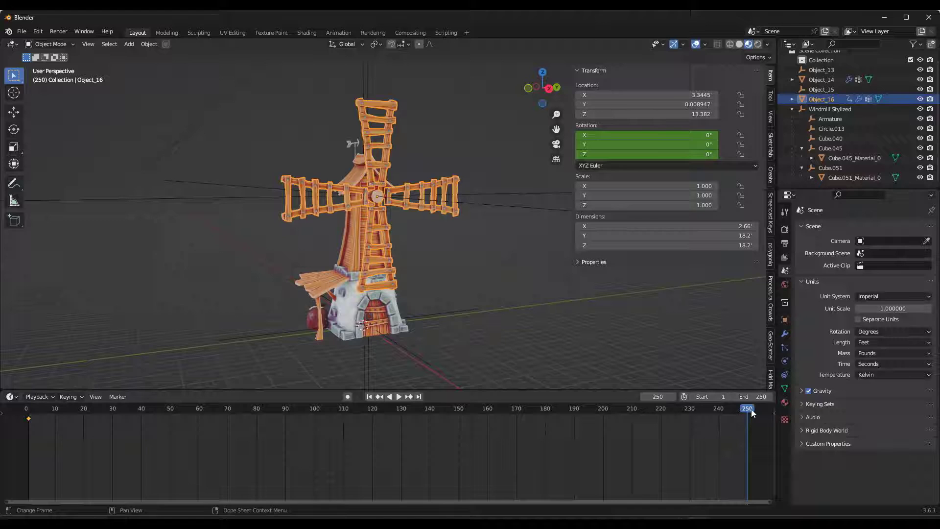
mouse_move(647, 135)
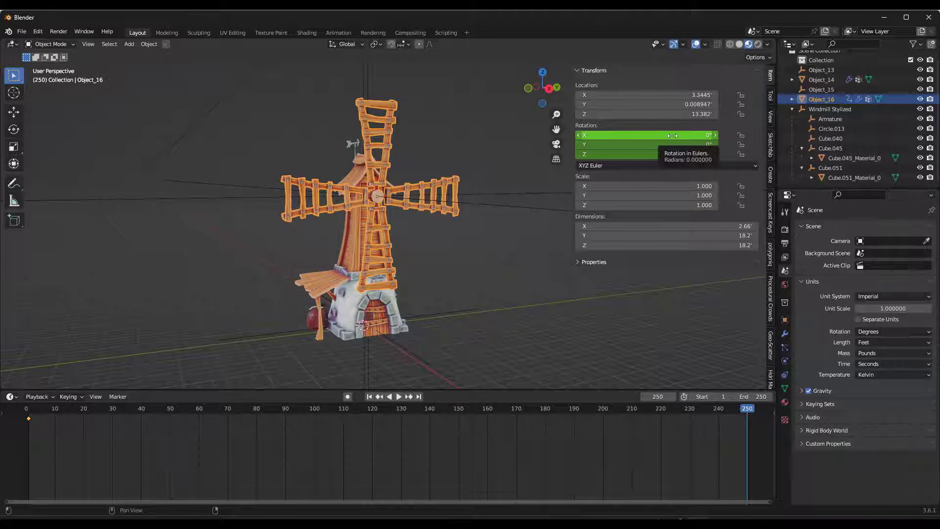
drag(647, 136, 551, 136)
text(-360)
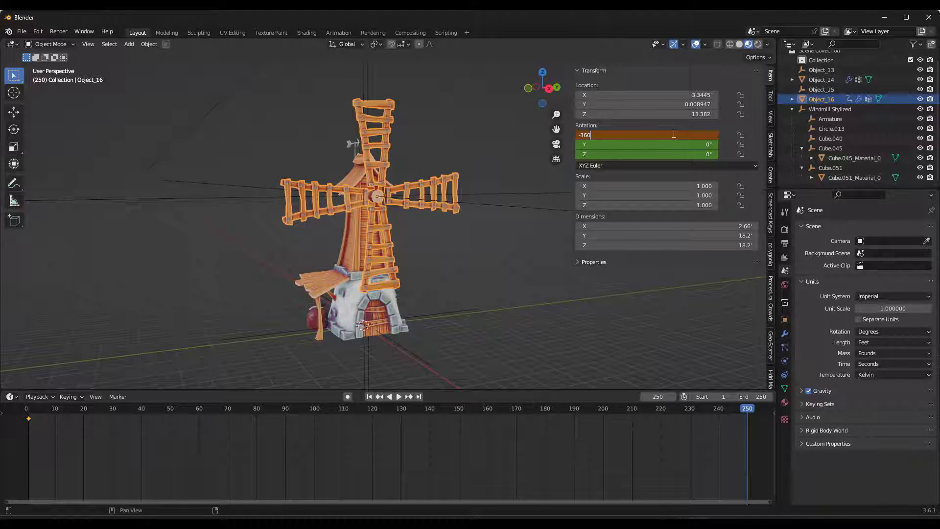
right_click(647, 134)
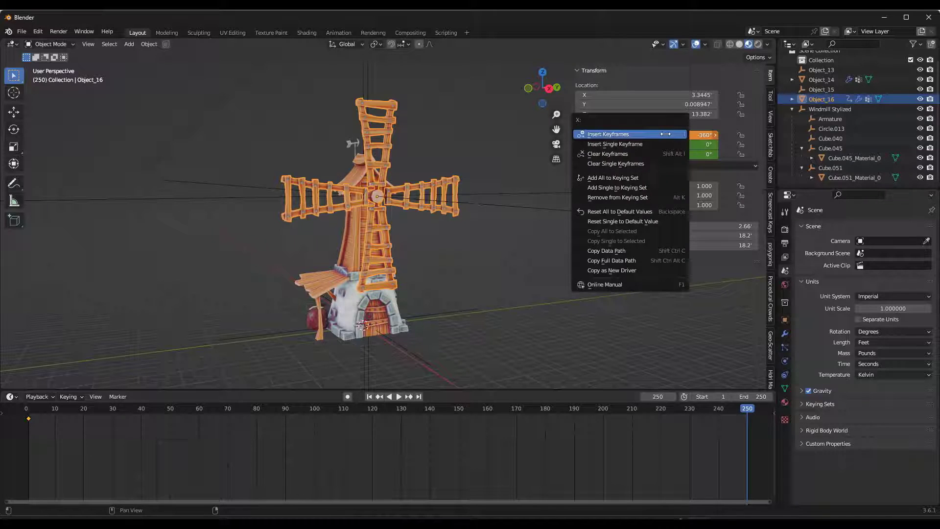
click(607, 134)
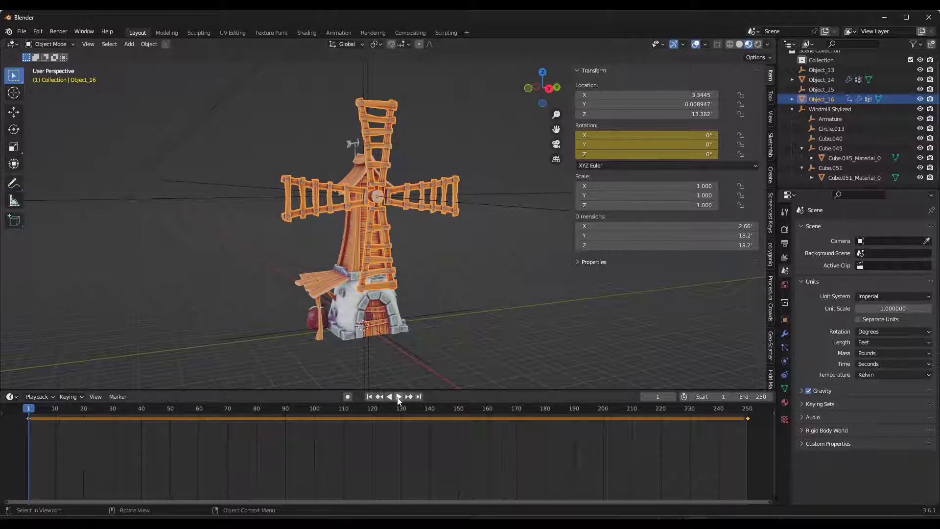
mouse_move(398, 397)
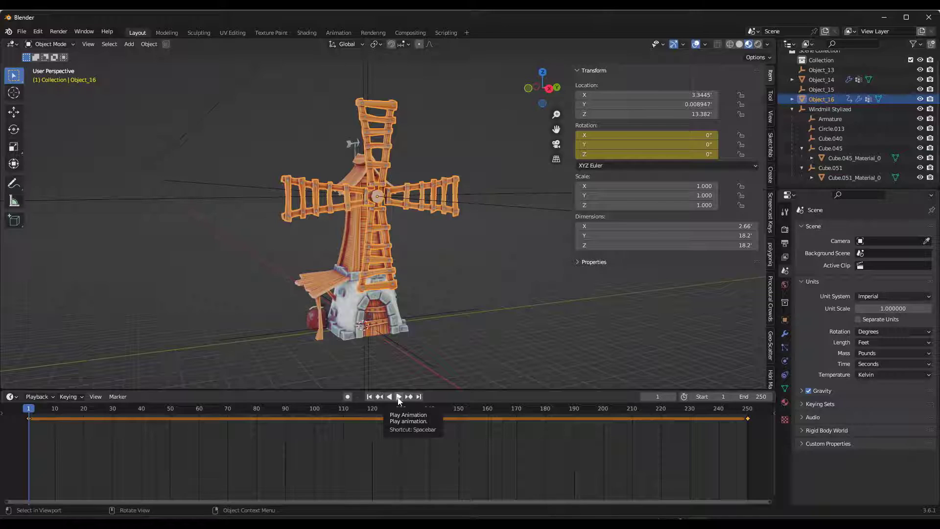
click(397, 397)
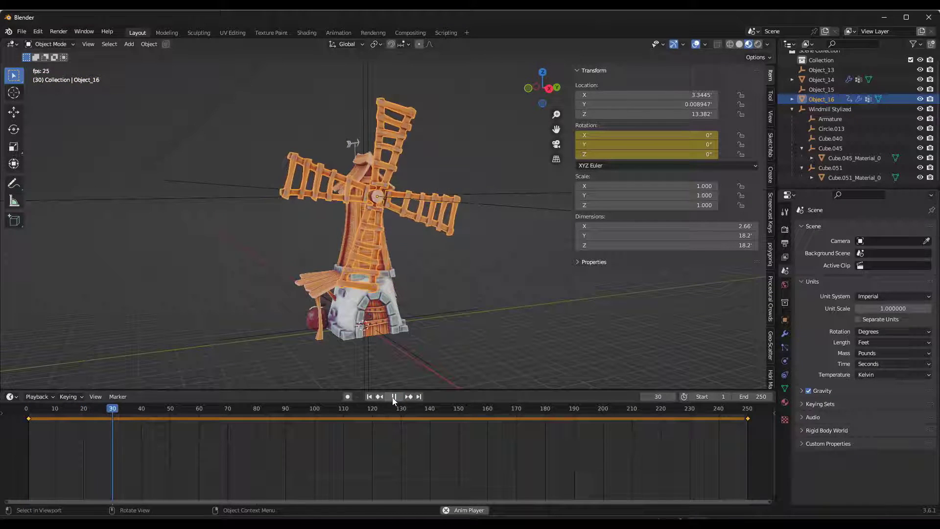
click(394, 397)
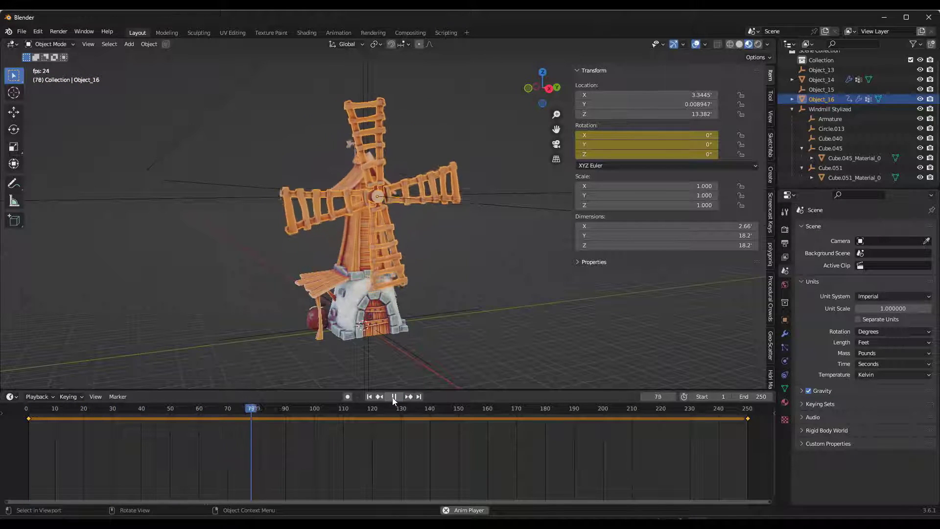
click(394, 395)
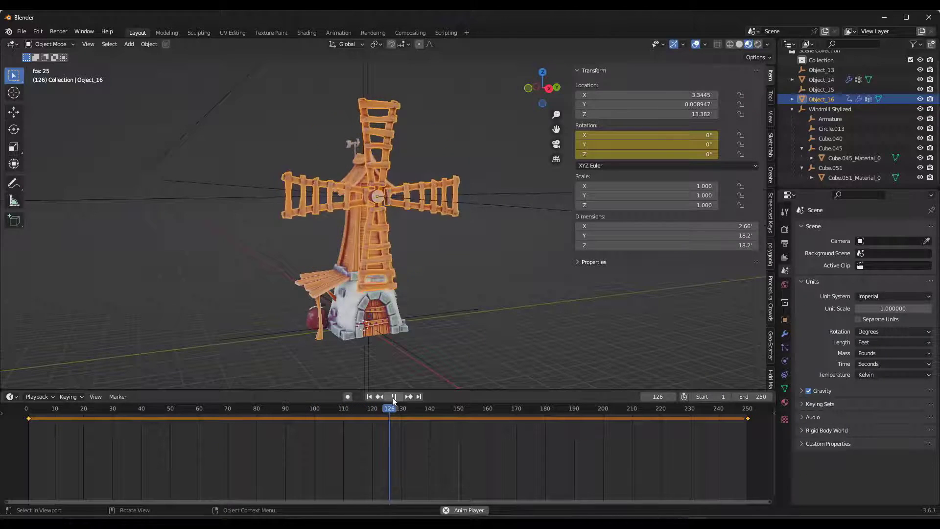
click(393, 397)
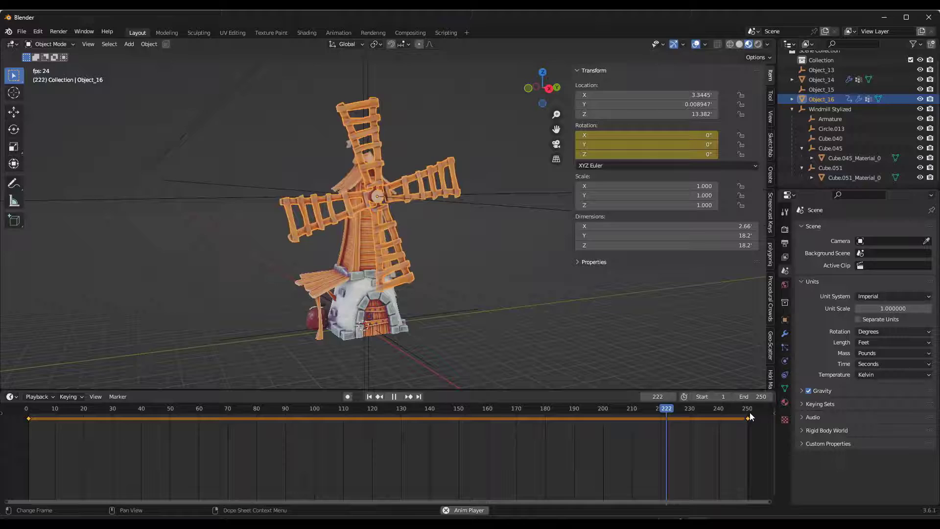
click(83, 409)
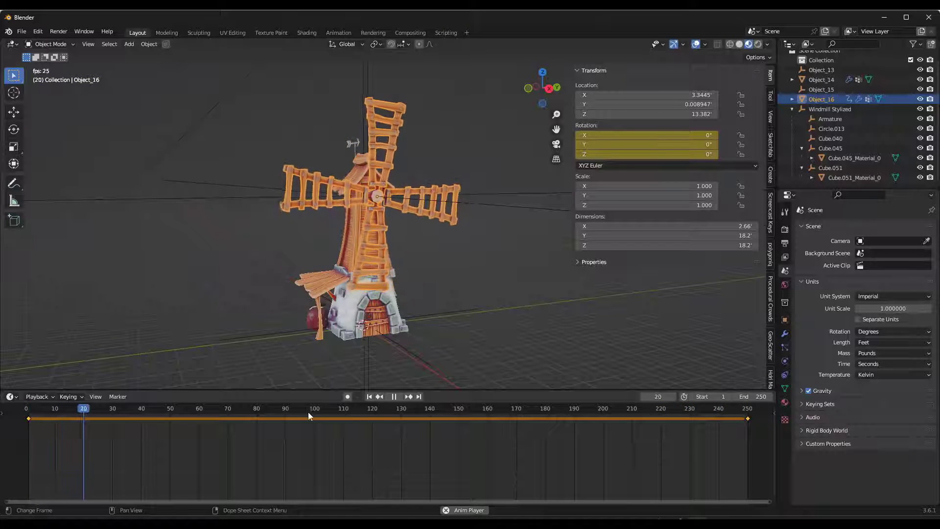
click(212, 408)
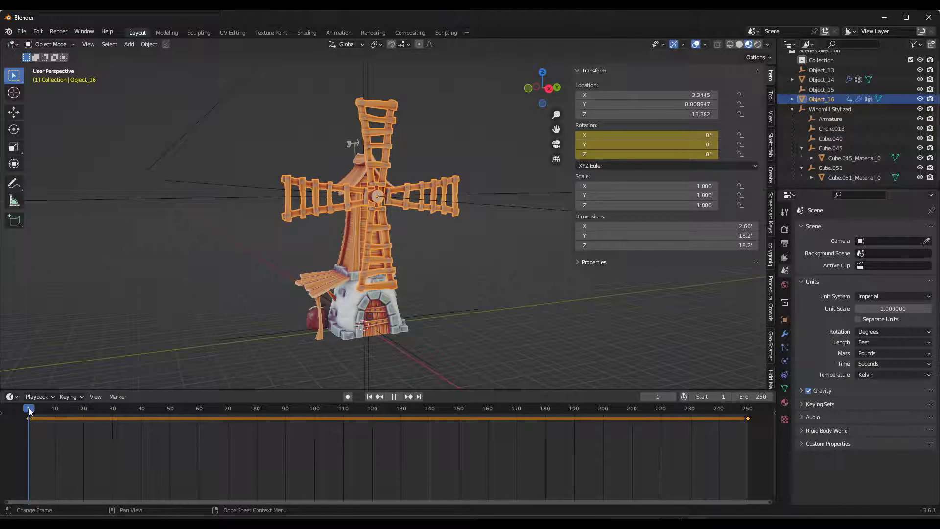
click(449, 408)
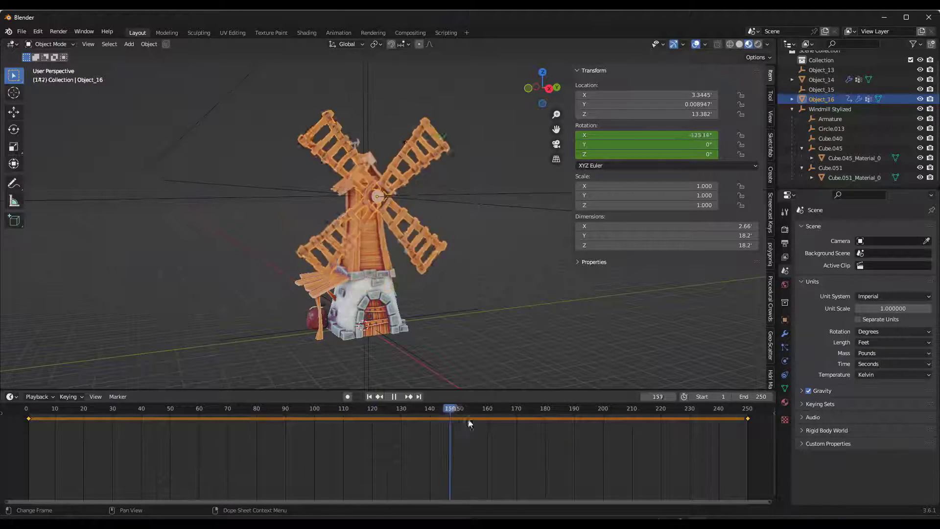
click(42, 408)
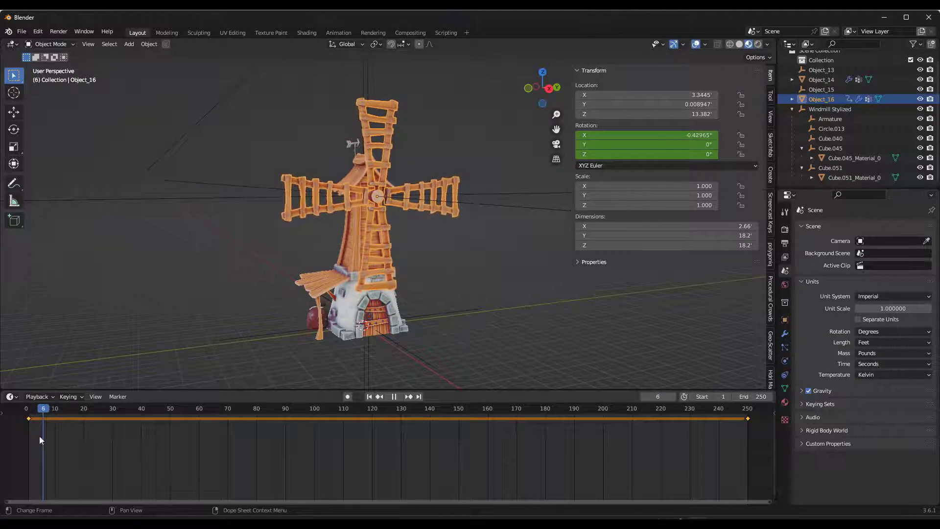
click(393, 397)
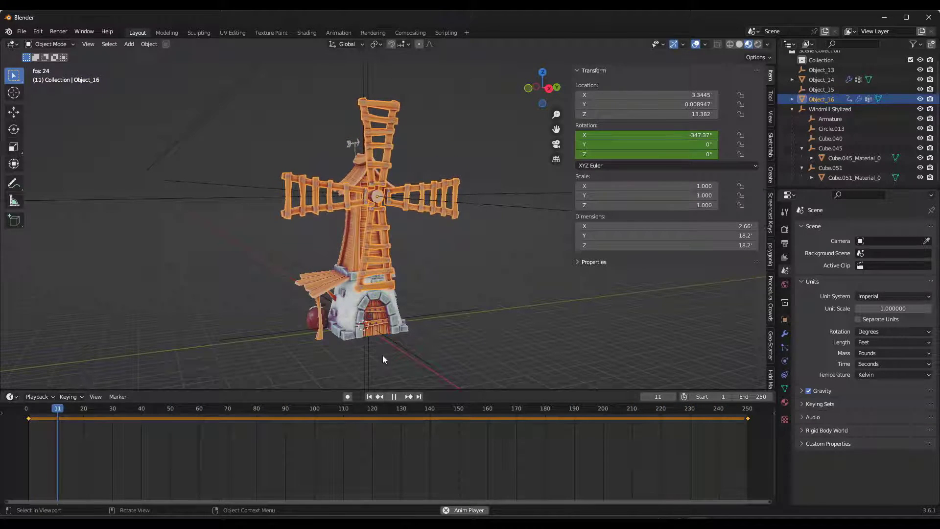
click(10, 396)
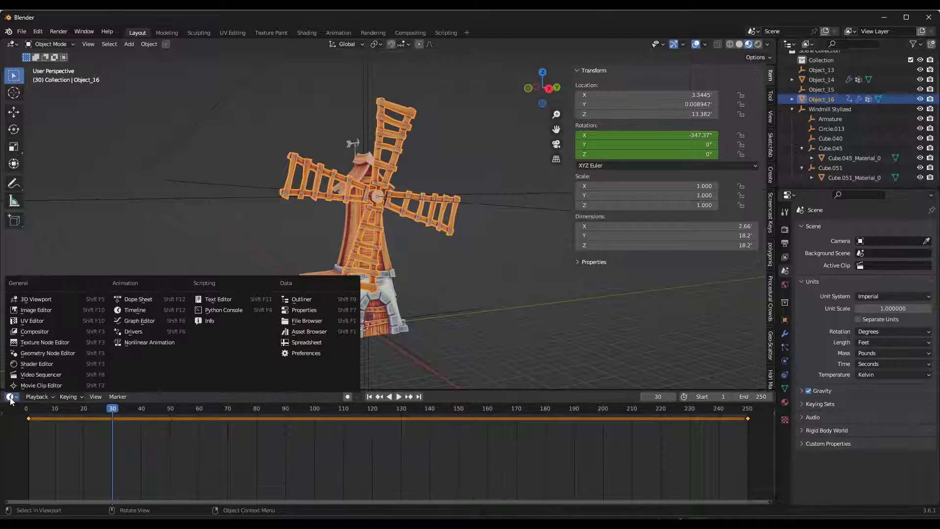
In the Graph Editor, set the rotation curve's interpolation to Linear, then return to the Timeline.
click(138, 320)
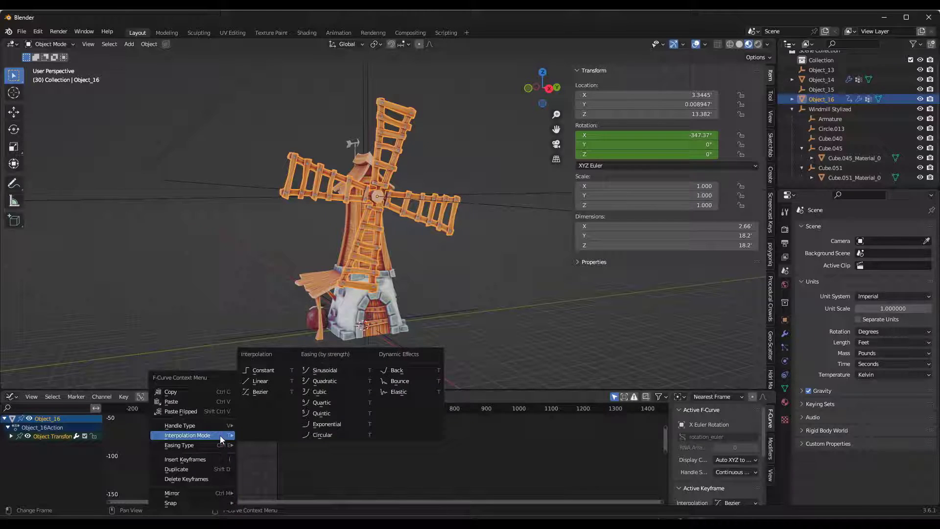
mouse_move(260, 381)
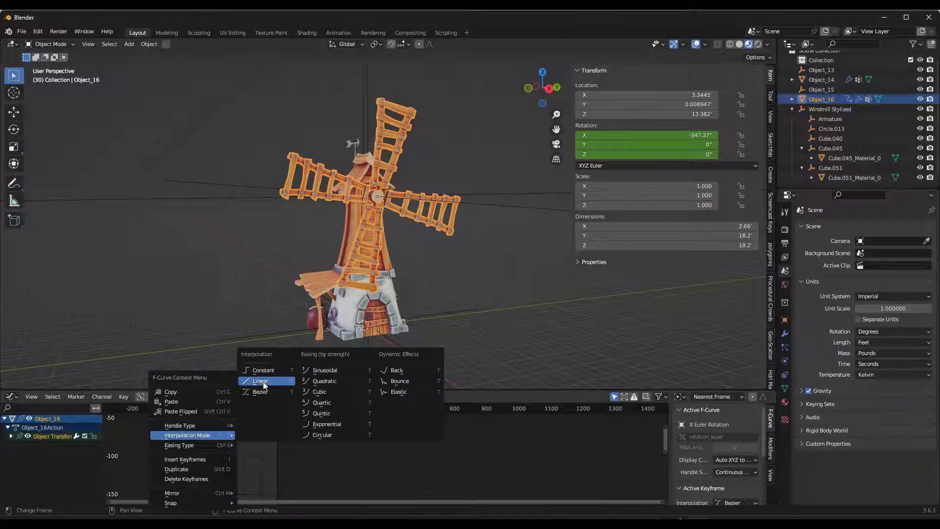
click(260, 381)
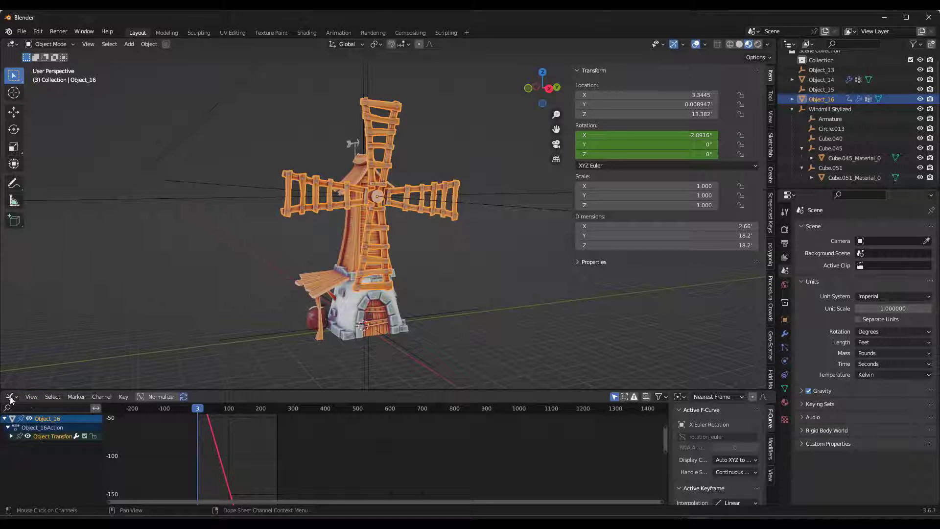
click(9, 396)
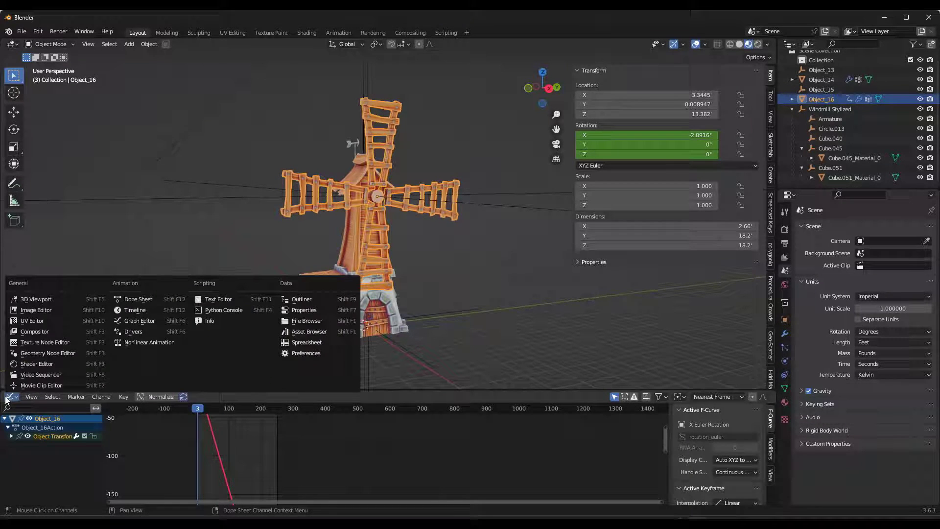
click(134, 310)
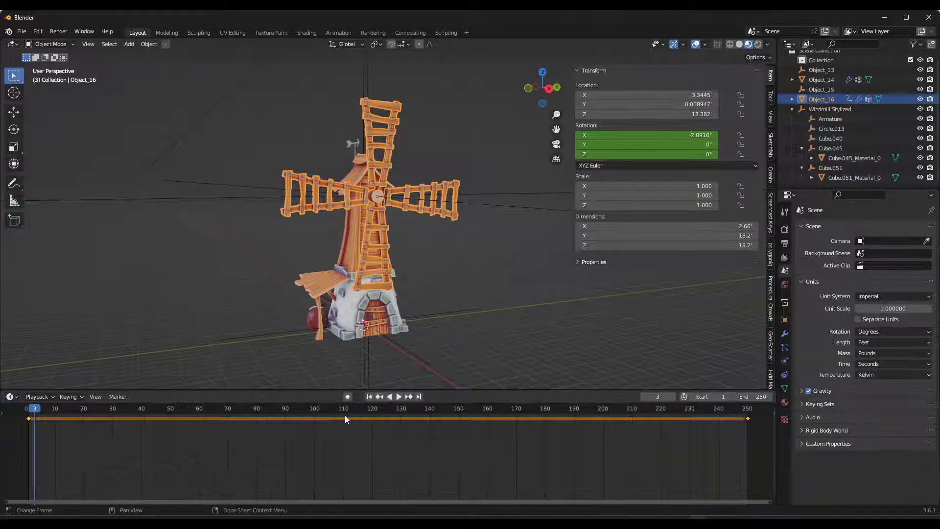
click(398, 397)
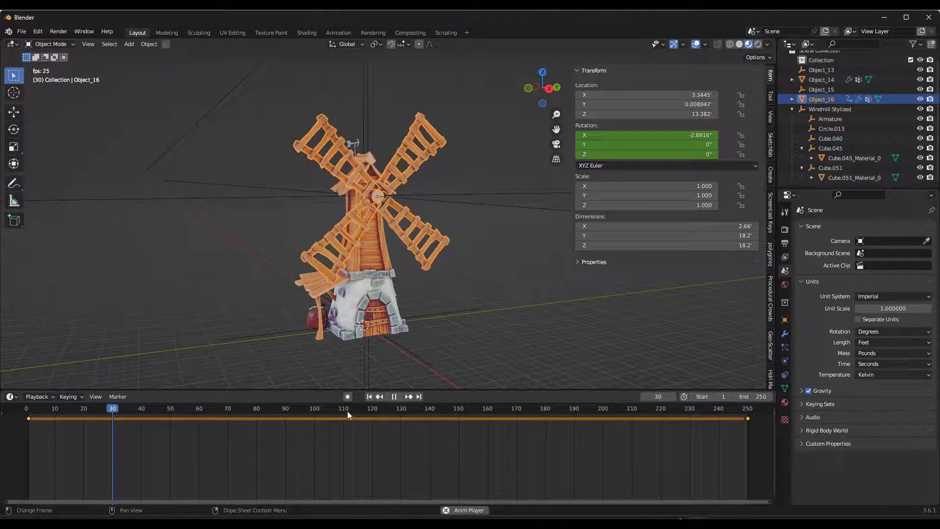
click(251, 407)
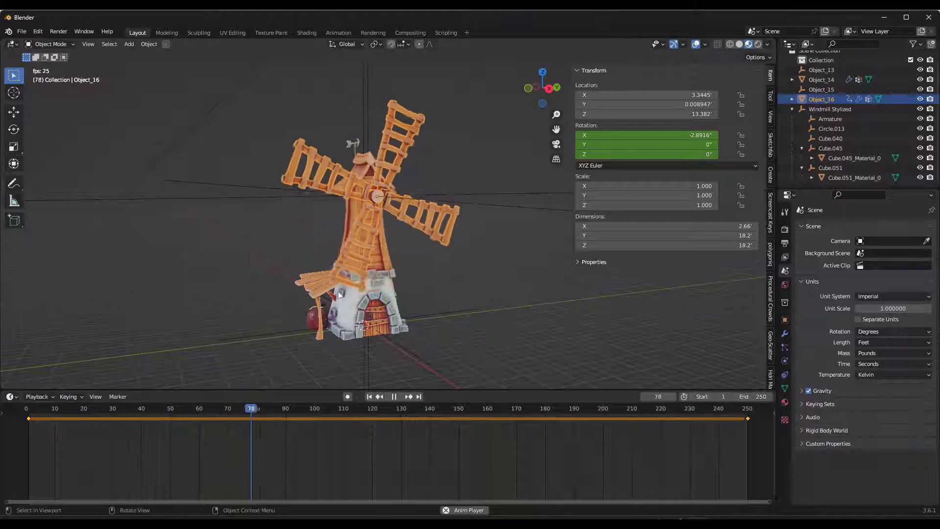
click(388, 407)
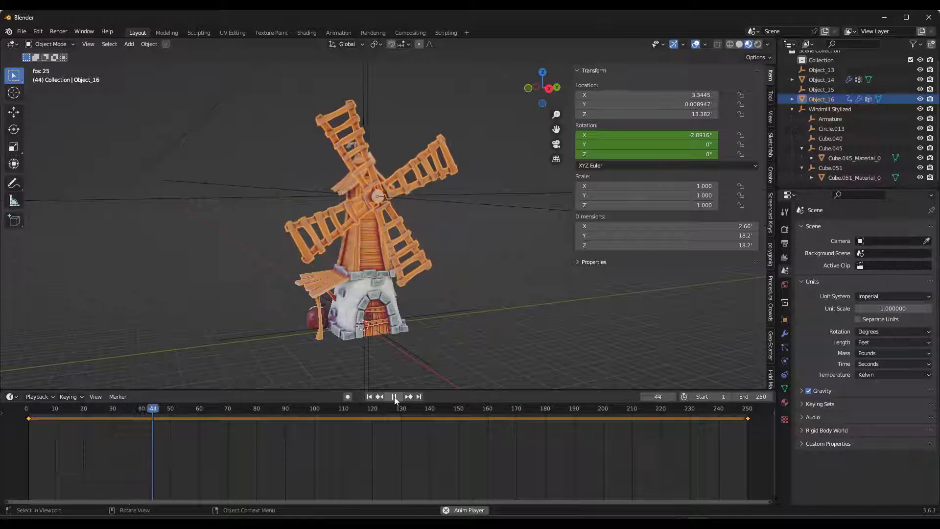
click(394, 396)
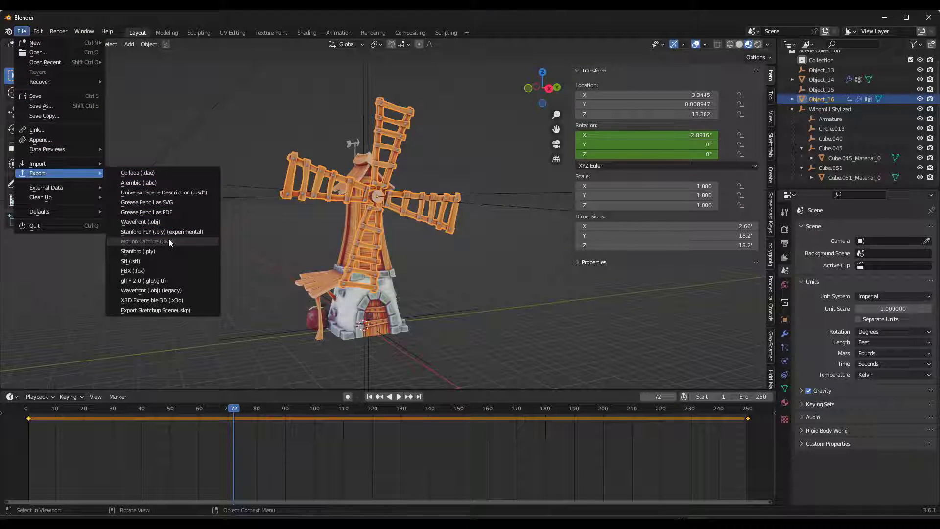
mouse_move(140, 223)
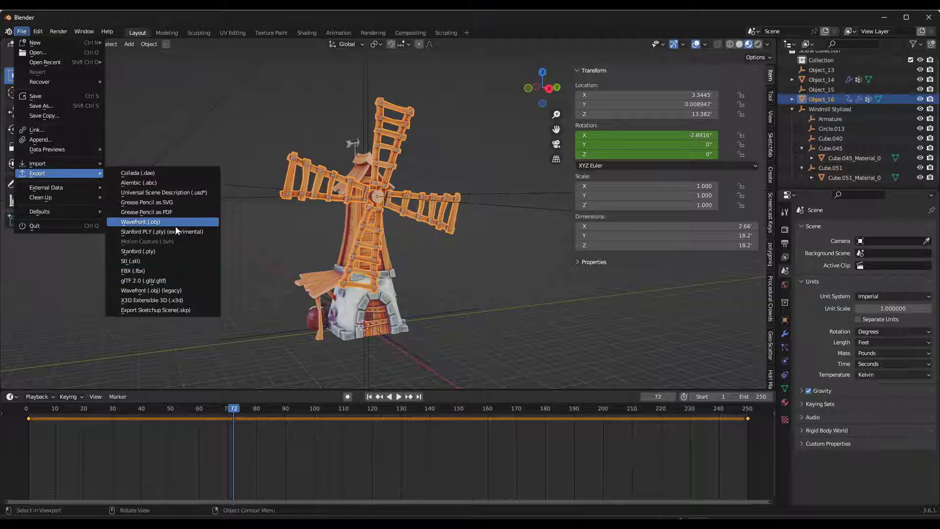
mouse_move(133, 270)
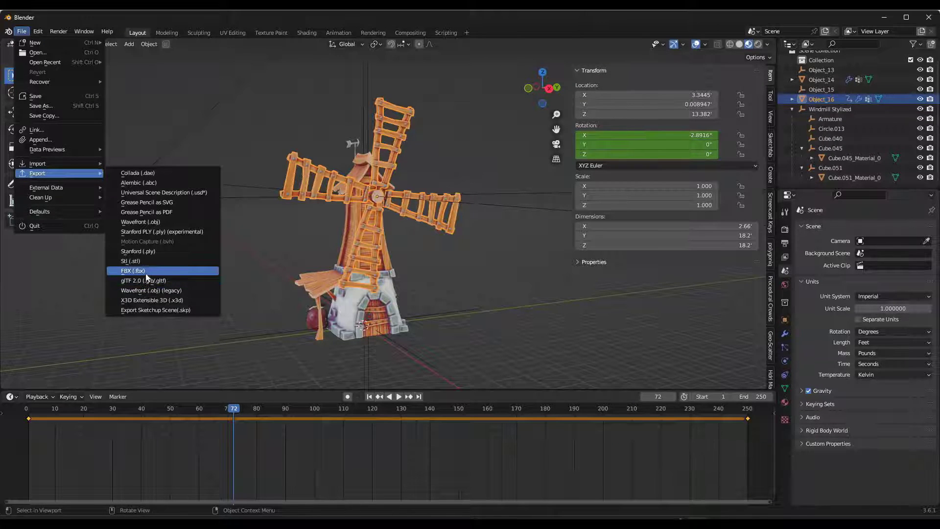
mouse_move(132, 270)
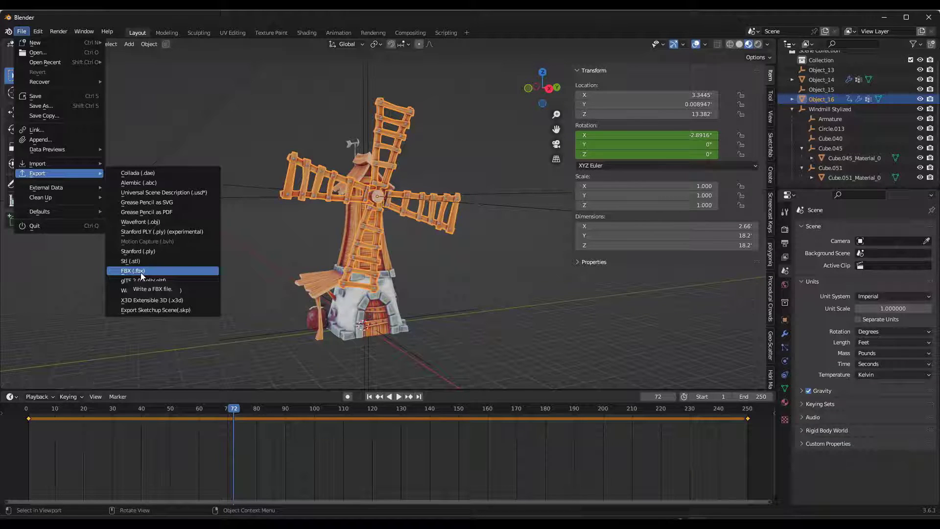
Start a glTF 2.0 (.glb/.gltf) export from the File menu.
click(378, 214)
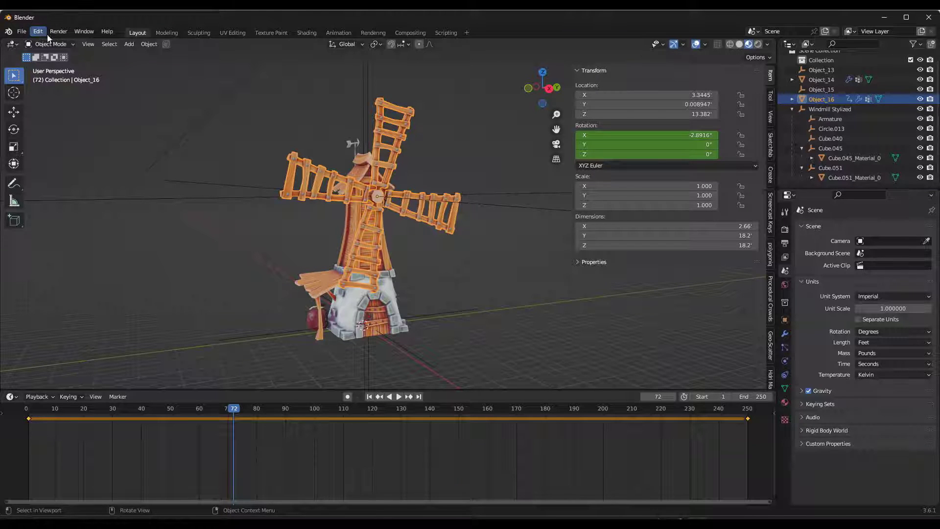
click(21, 31)
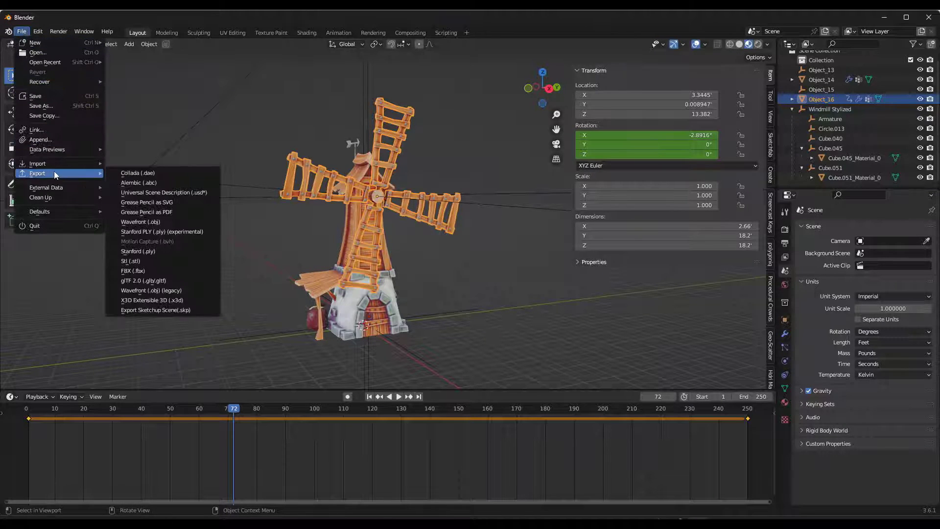
mouse_move(143, 281)
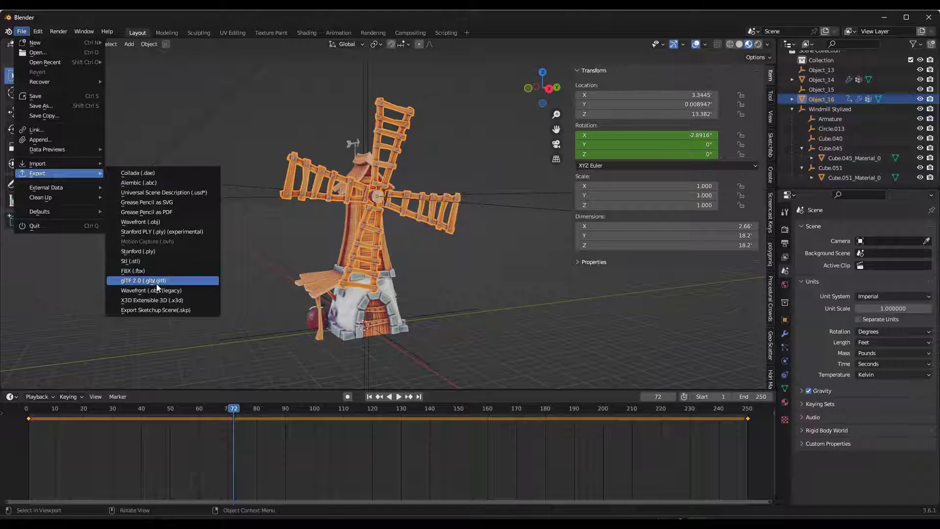
mouse_move(142, 281)
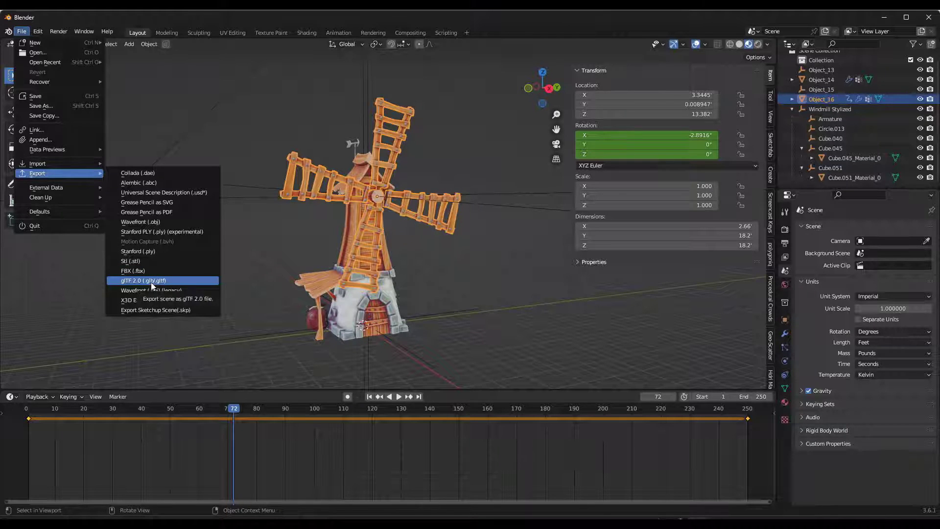
click(142, 280)
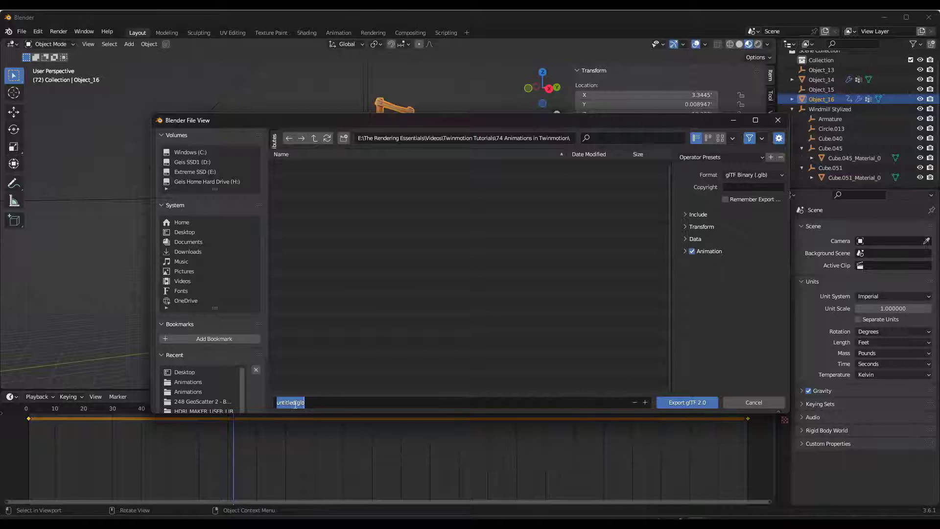
Name the file Windmill, keep glTF Binary with animation included, and export Windmill.glb.
text(Windmill)
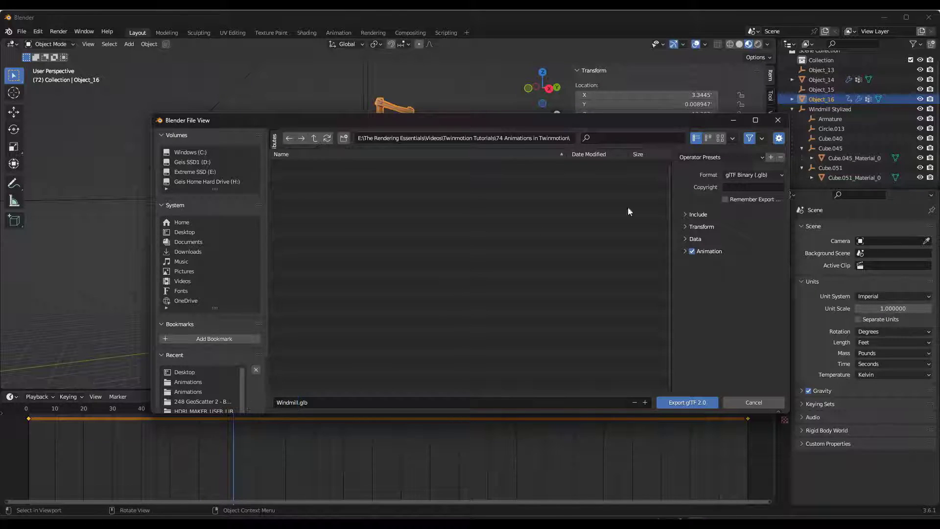
click(752, 175)
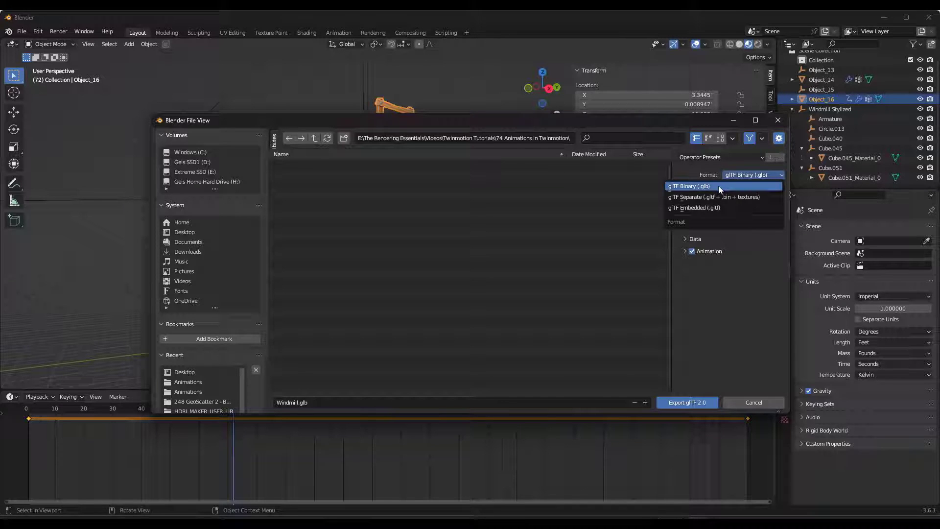
mouse_move(723, 208)
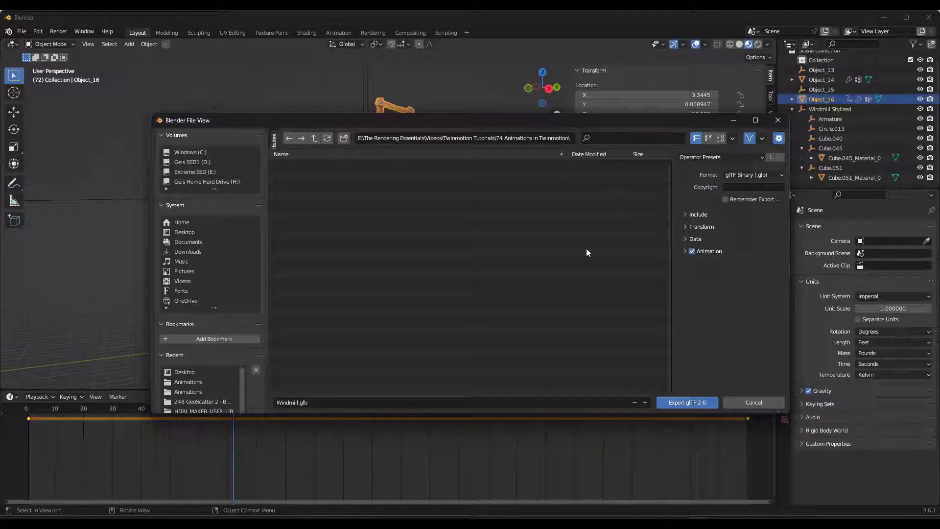
click(686, 251)
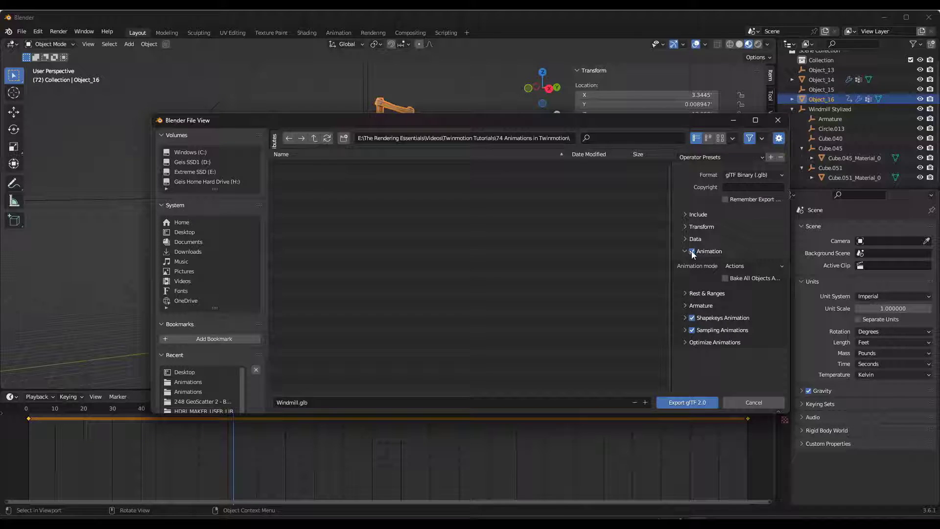
click(685, 252)
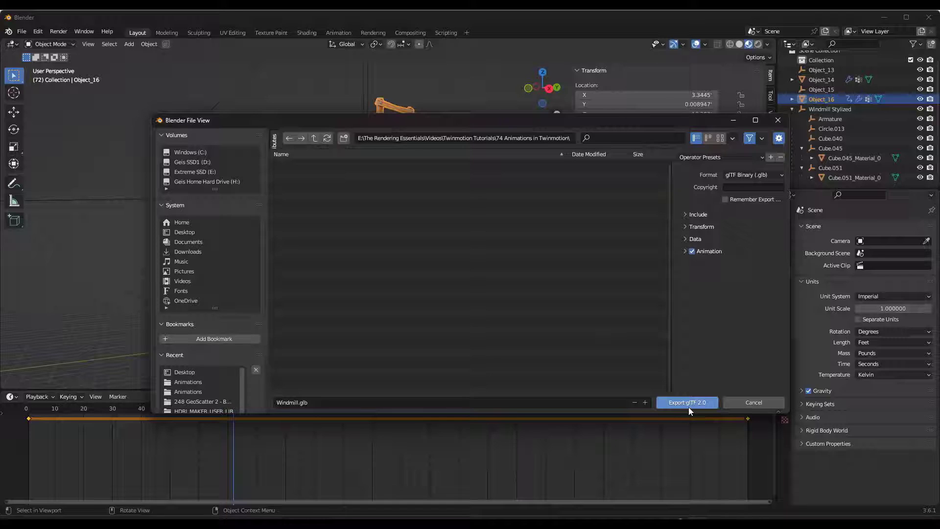
click(686, 403)
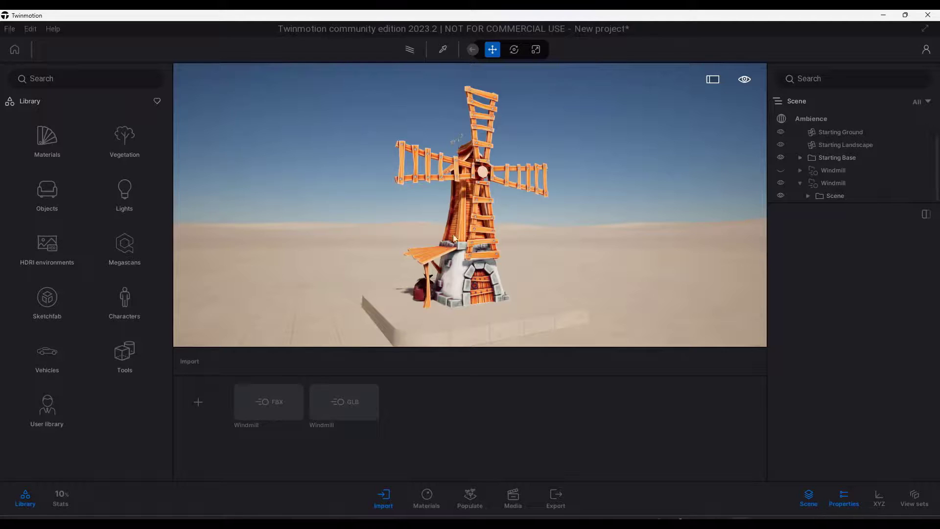
Cancel a first new-project save prompt, then toggle the two Windmill entries' visibility to compare GLB and FBX versions.
click(29, 29)
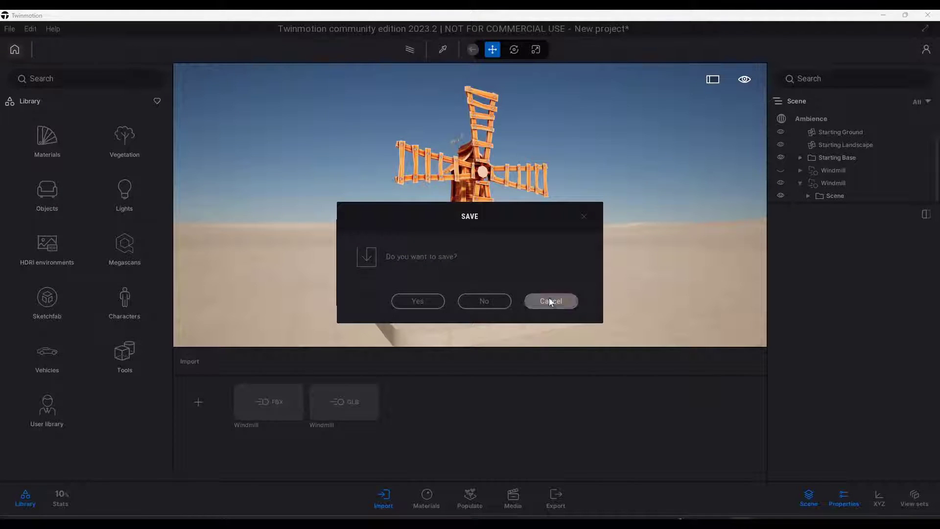
click(549, 301)
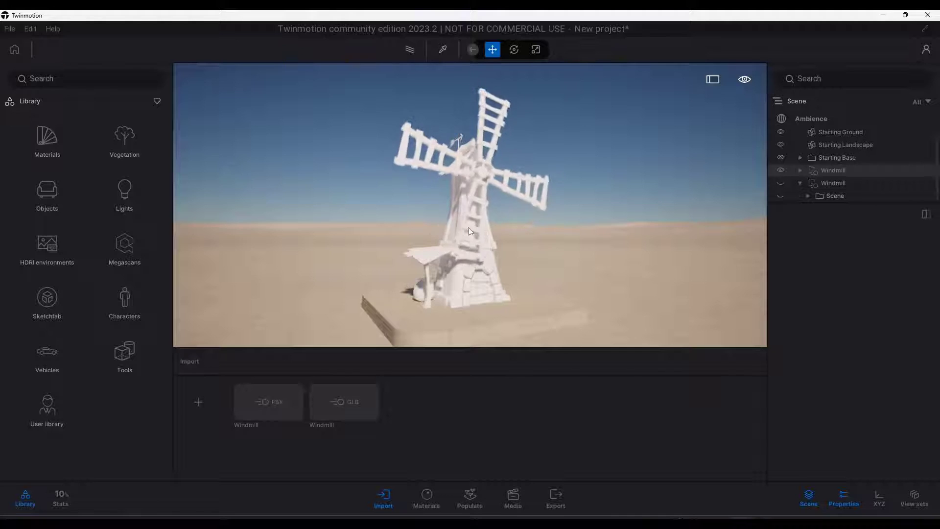
click(780, 183)
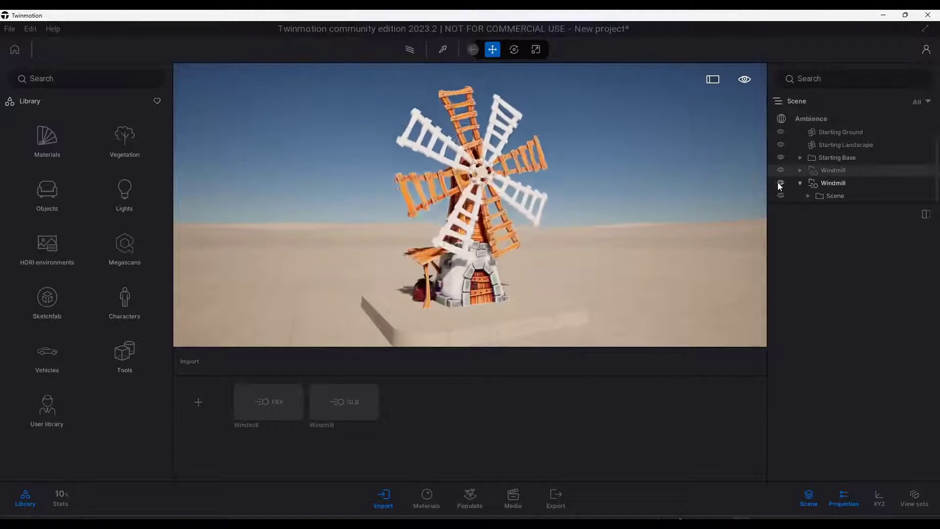
click(780, 170)
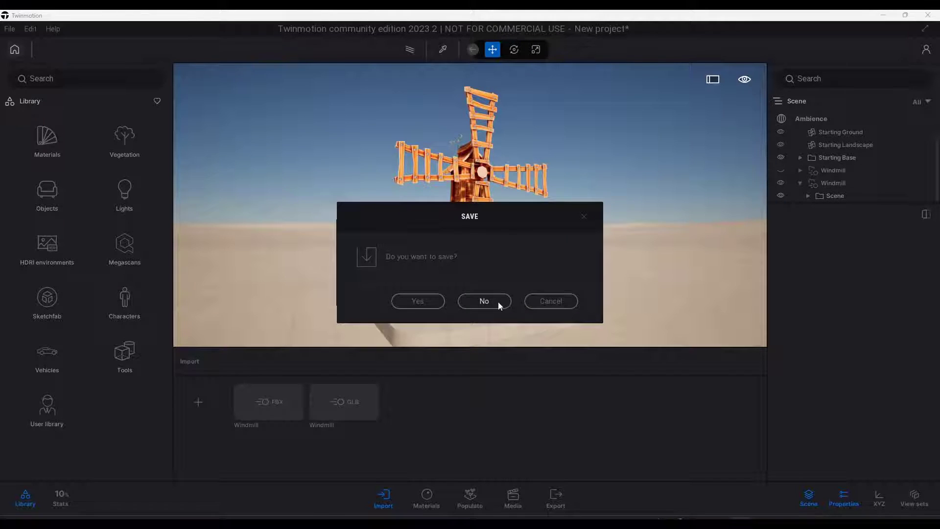
Discard the project without saving, delete the default sphere, and reach the Import window's Animation tab.
click(483, 301)
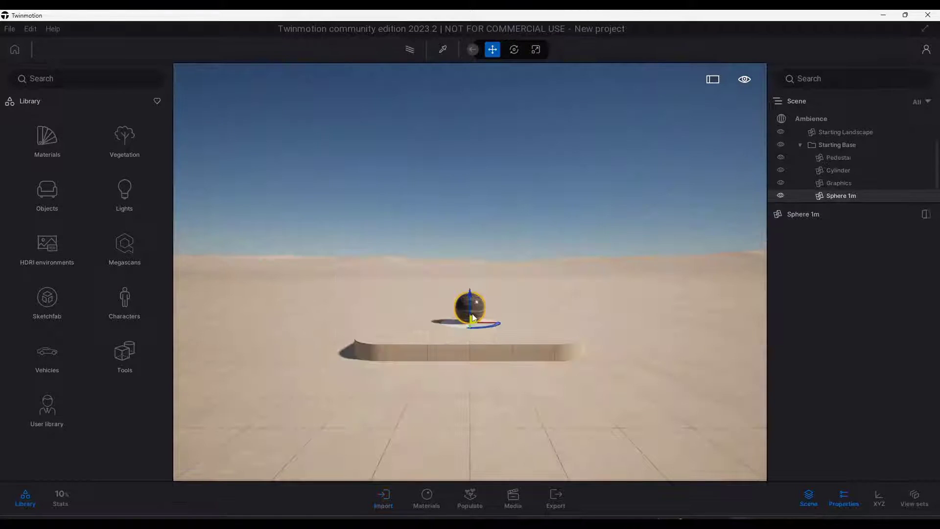
key(Delete)
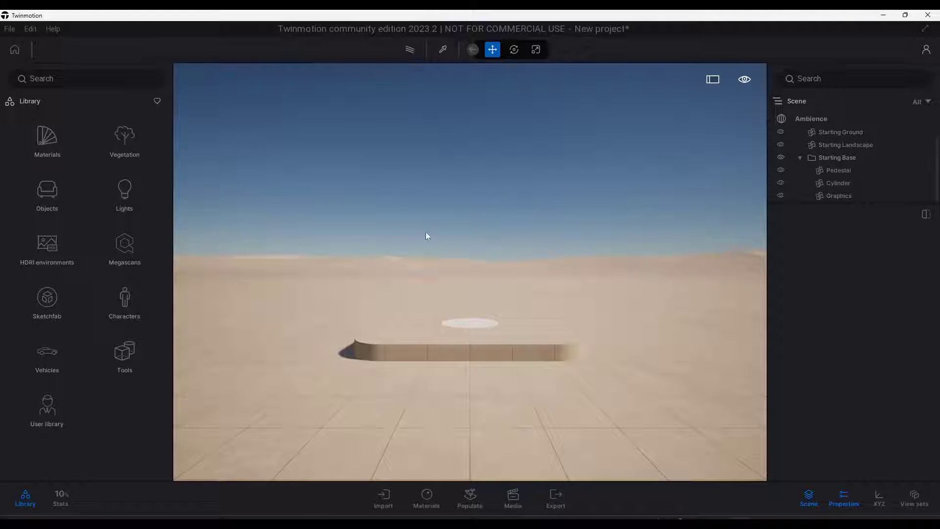
click(383, 497)
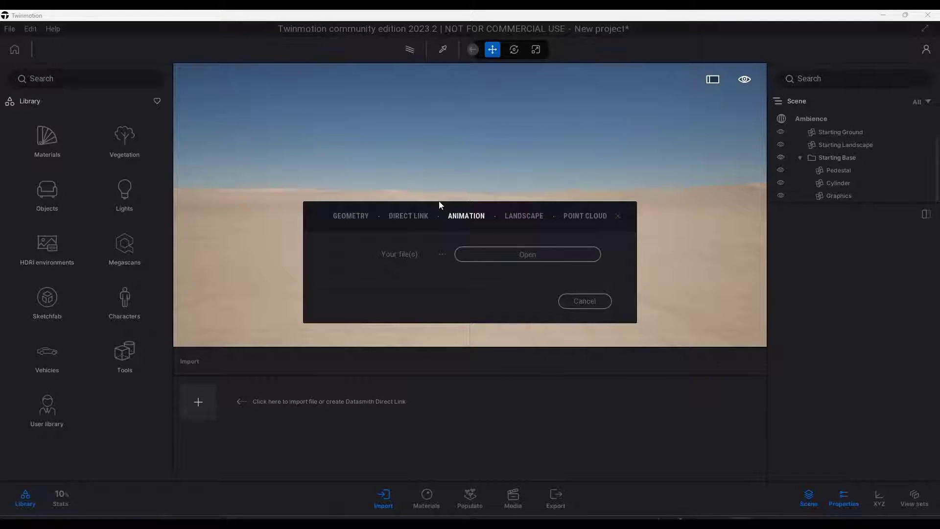
click(351, 215)
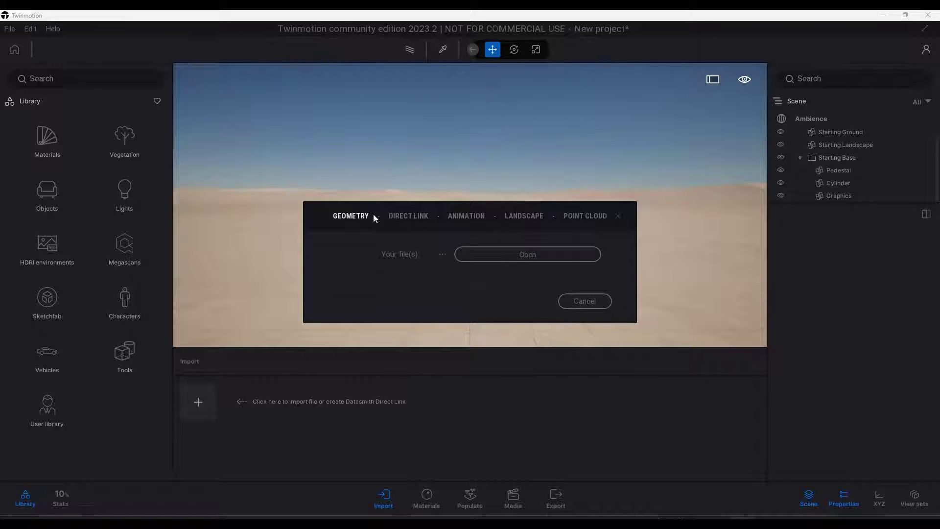
click(466, 215)
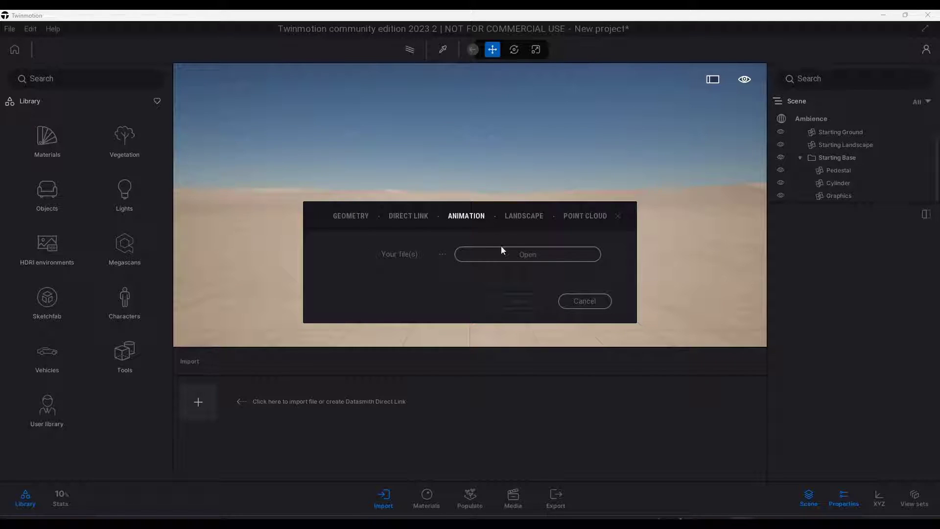
Import Windmill.glb as an animation with Full precision normals enabled.
click(527, 254)
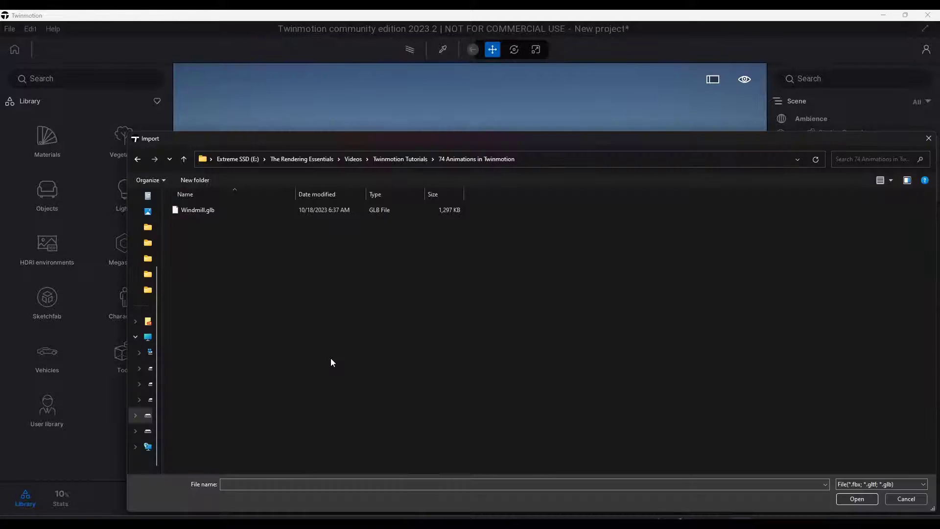
click(197, 209)
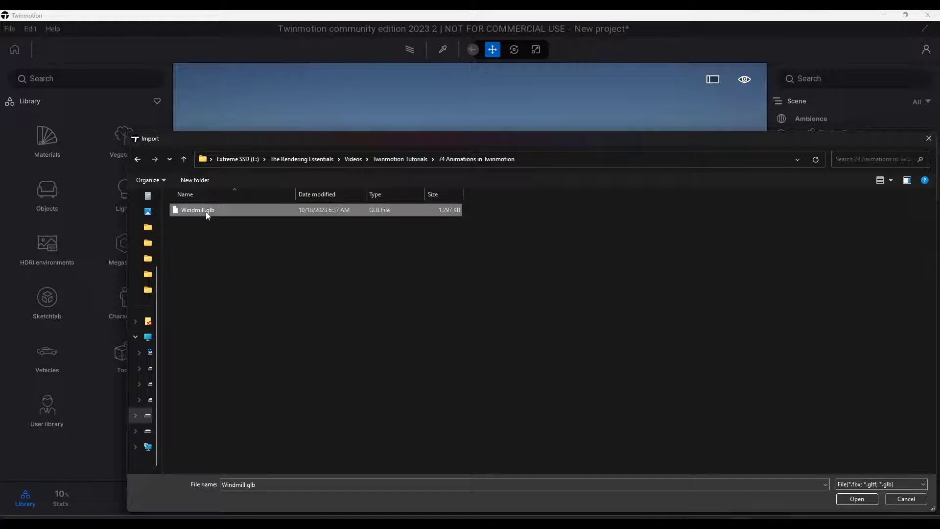
click(856, 499)
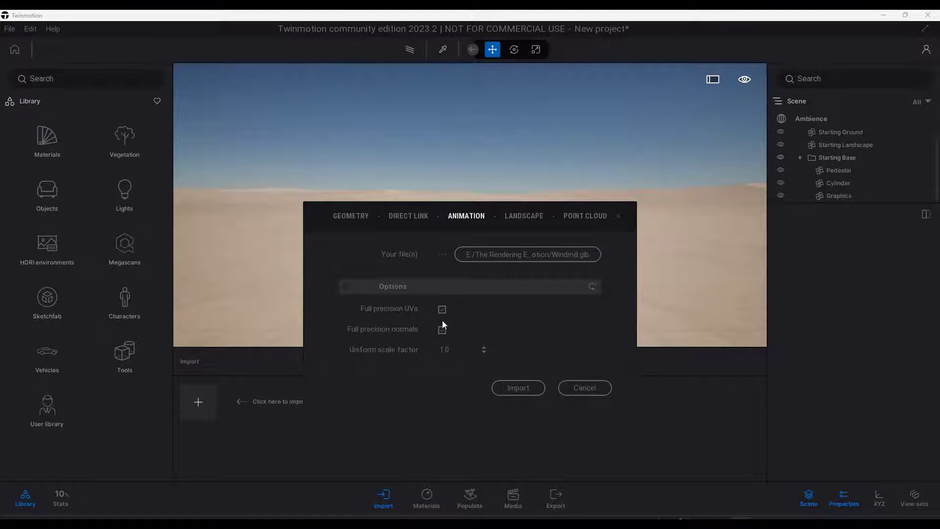
click(442, 329)
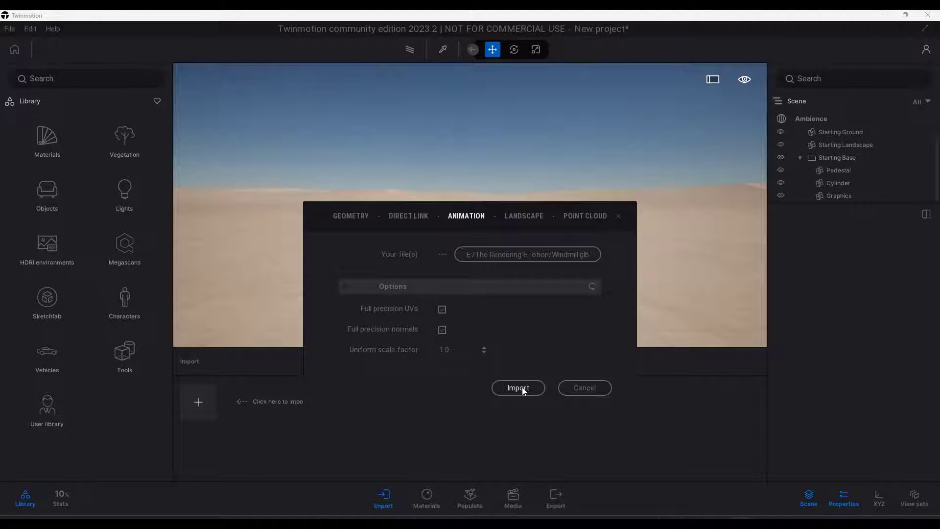
click(517, 387)
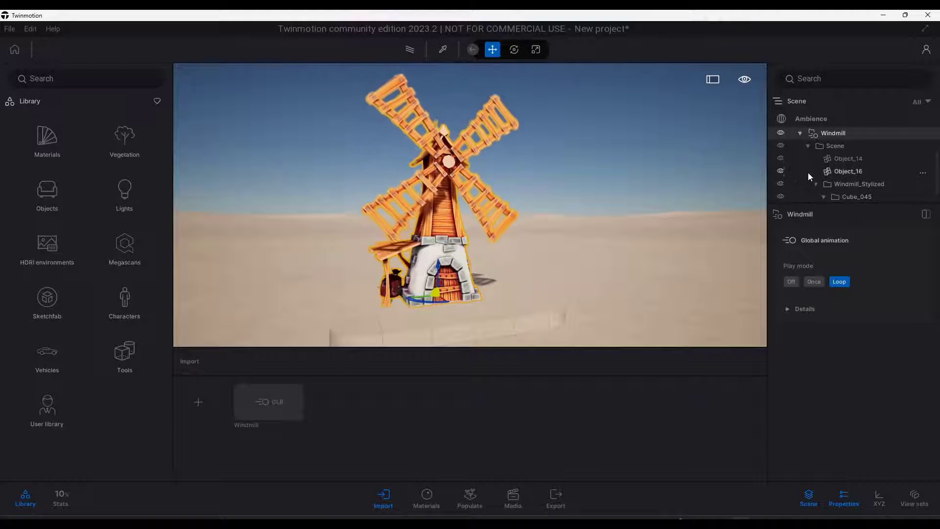
Select the whole Windmill model, confirm Play mode is Loop, and expand the Global animation Details showing 100% speed.
click(848, 170)
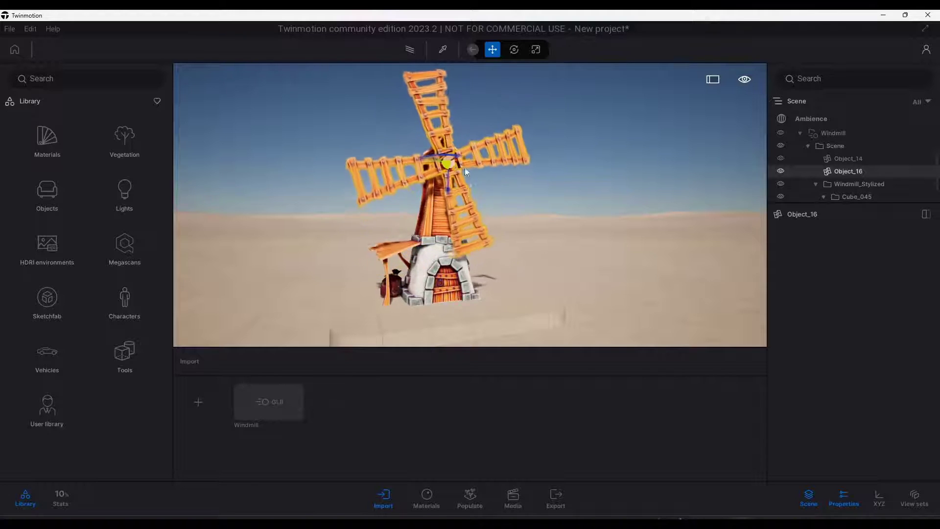
click(847, 159)
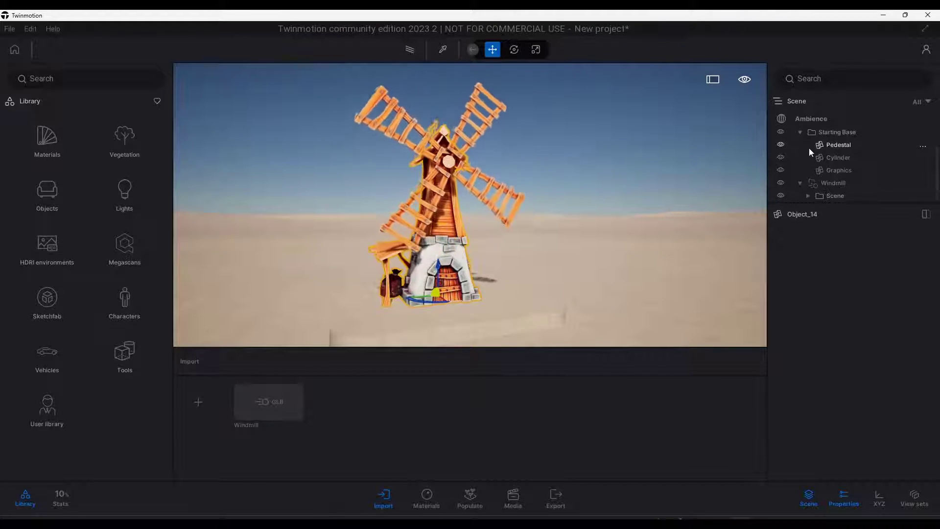
click(832, 183)
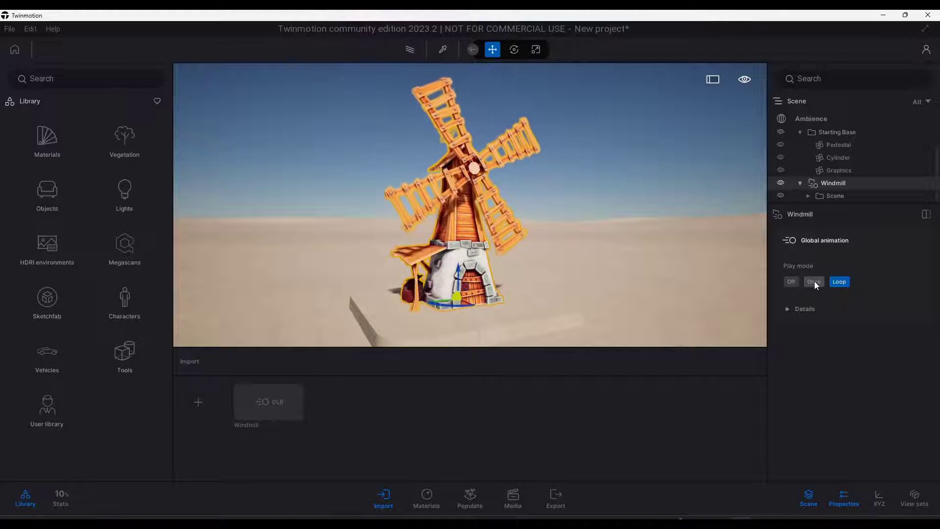
click(838, 281)
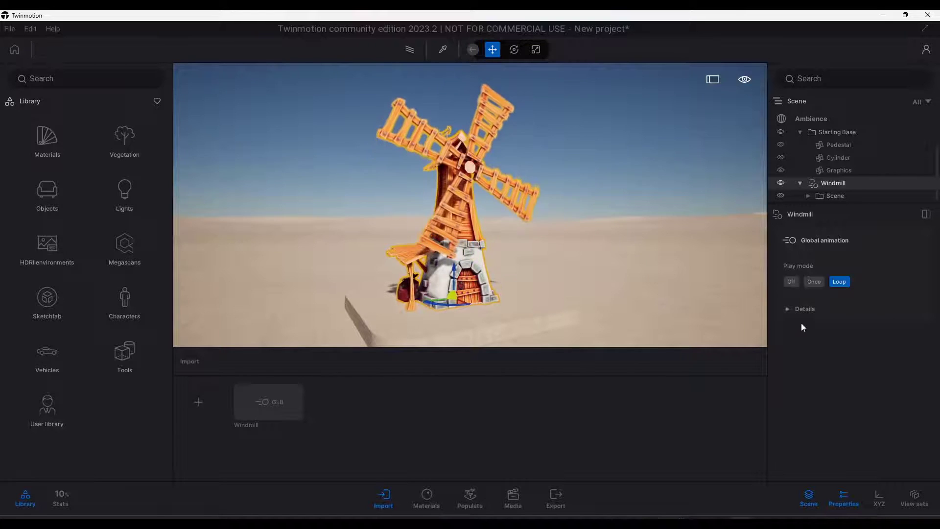
click(805, 309)
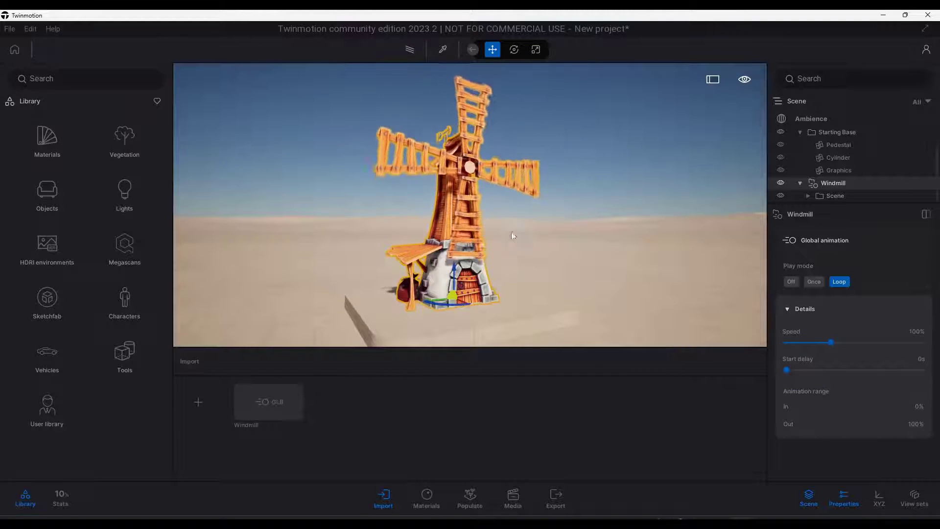